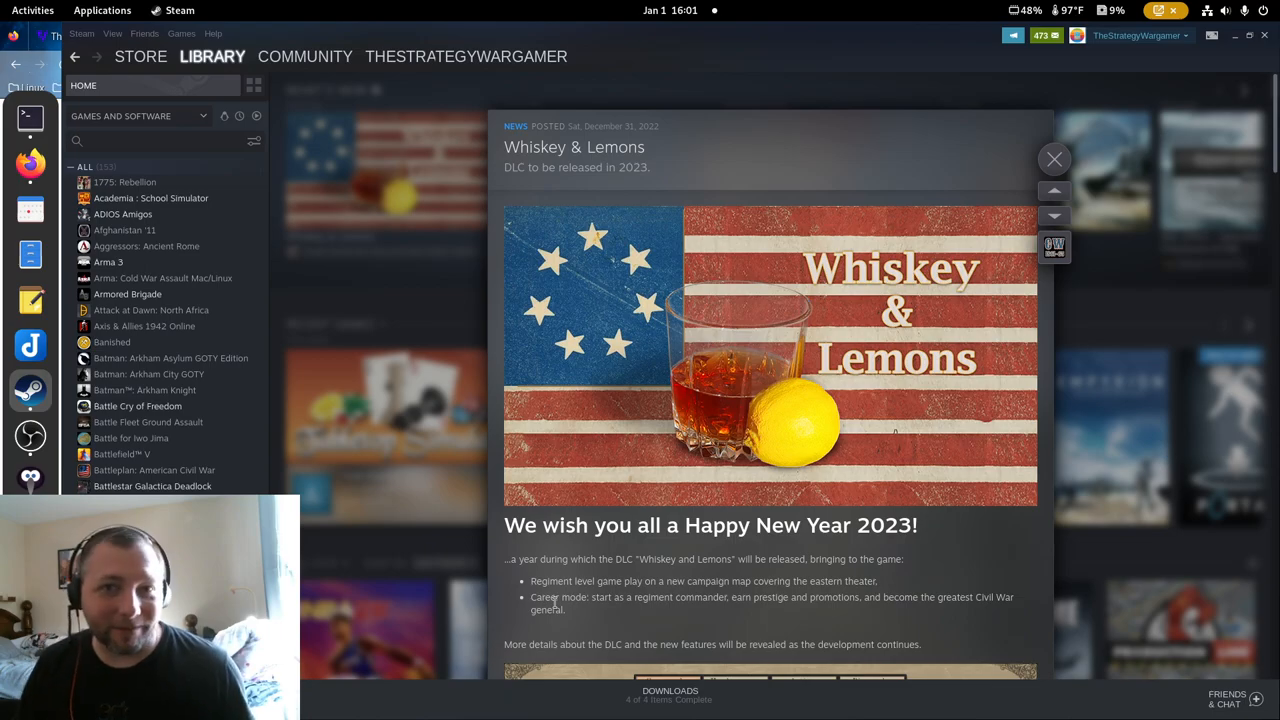
# Scroll past the DLC banner to the 'Happy New Year 2023' greeting and first screenshot.
pyautogui.scroll(-3)
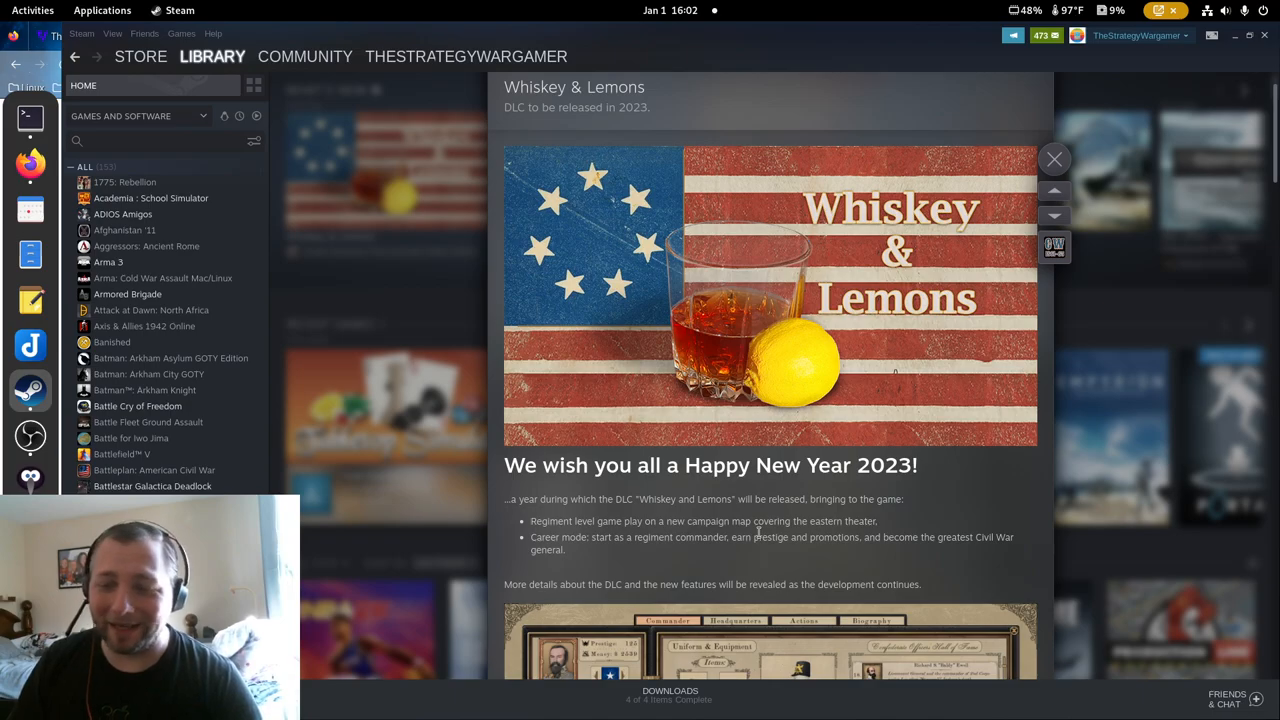
pyautogui.scroll(-3)
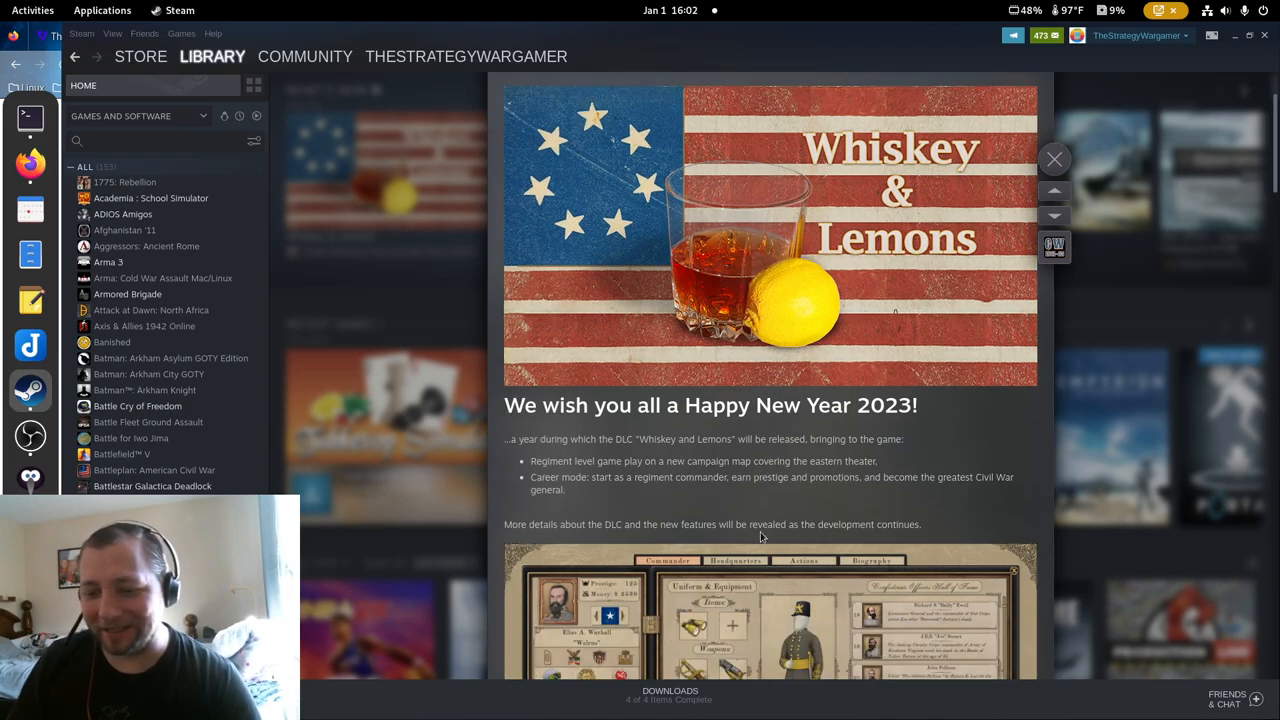
pyautogui.scroll(-3)
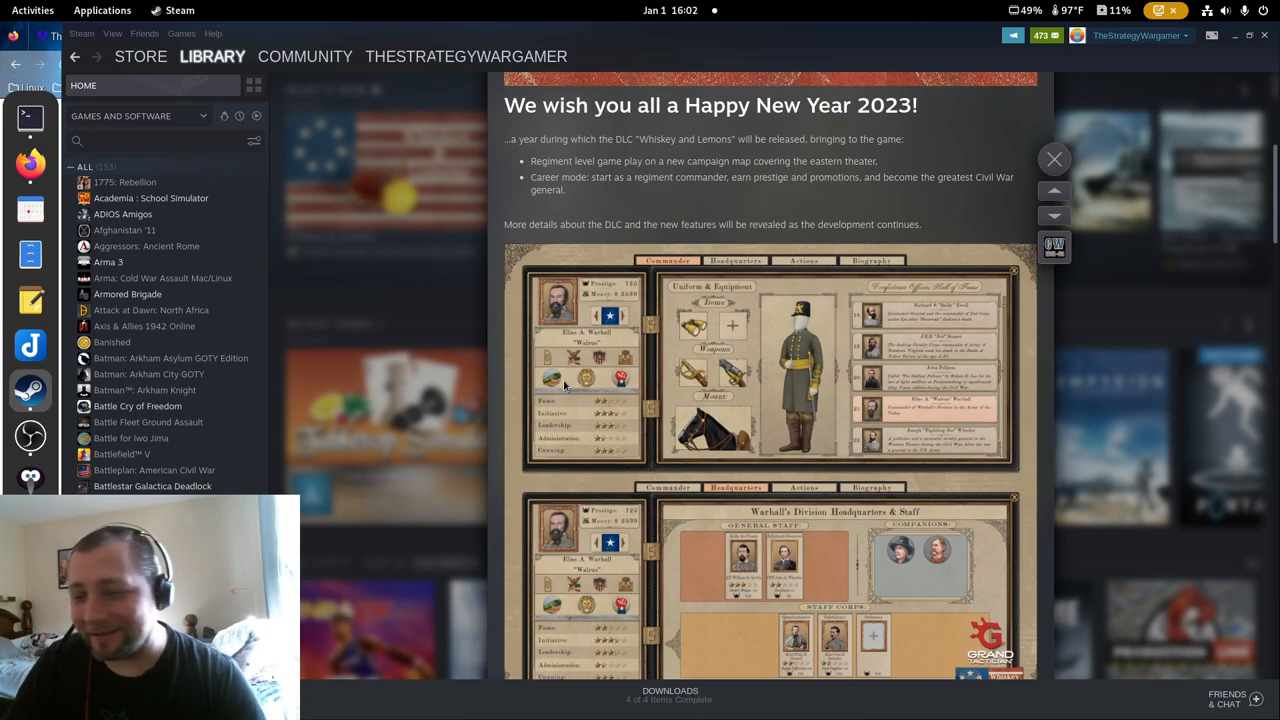
pyautogui.moveTo(517, 280)
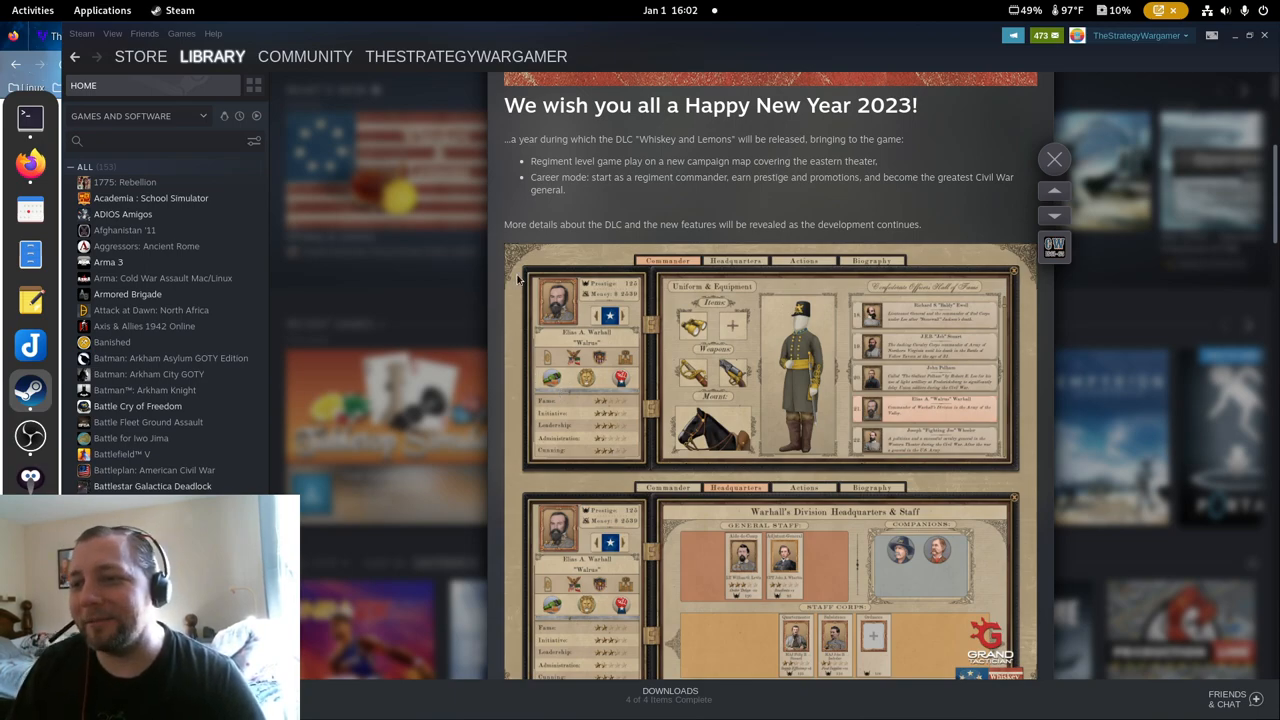
# Select 'Whiskey and Lemons' in the post and bring both career-mode screenshots fully into view.
pyautogui.doubleClick(685, 138)
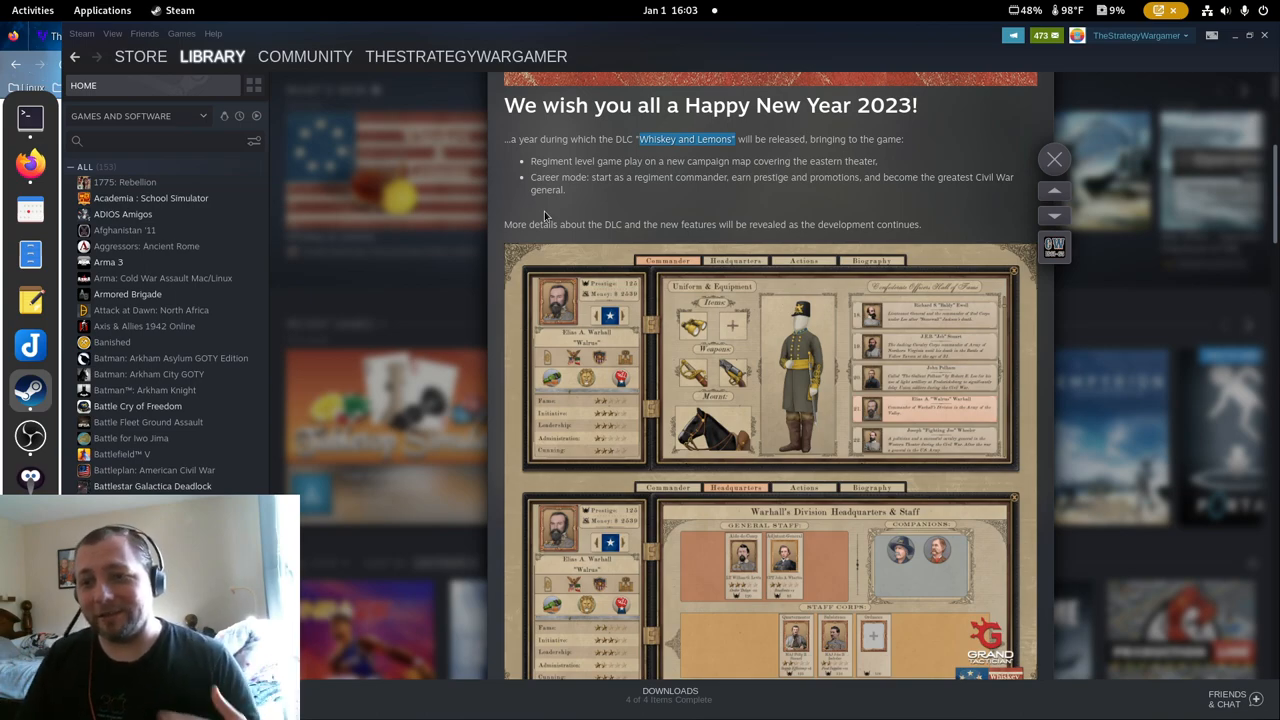
pyautogui.scroll(-3)
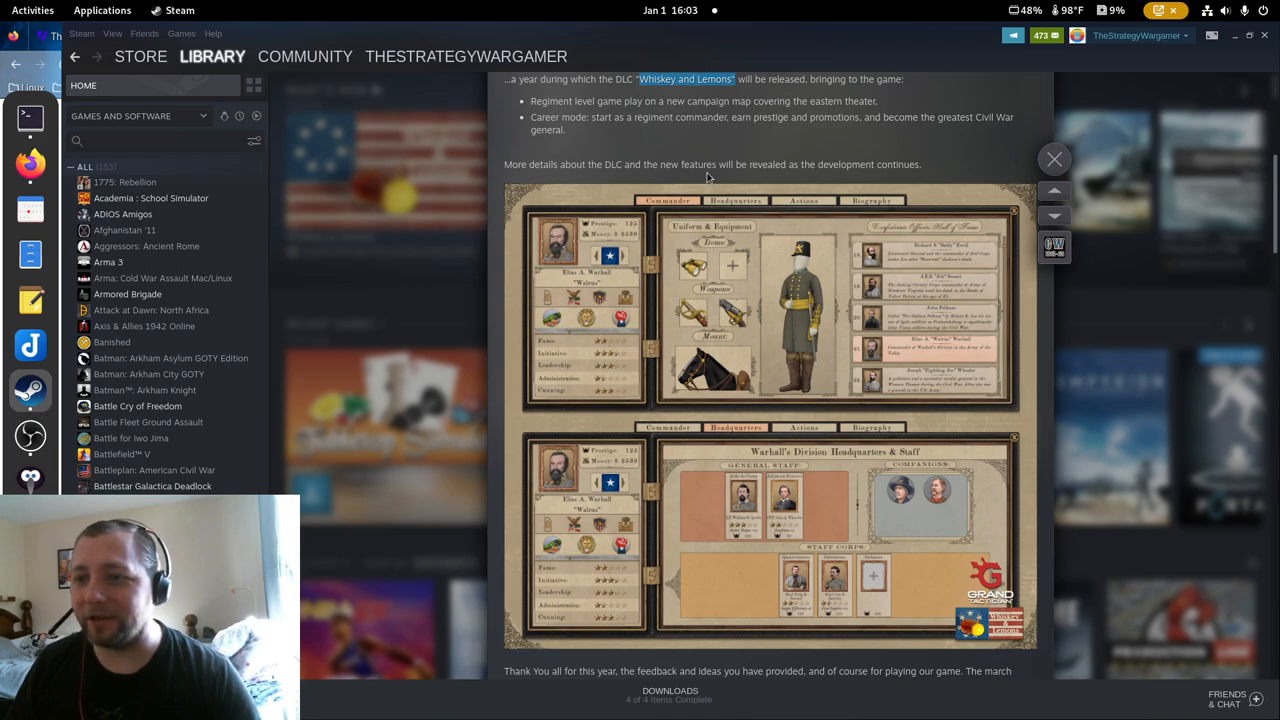
# Scroll to the thank-you message signed by The Grand Tactician Team.
pyautogui.scroll(-3)
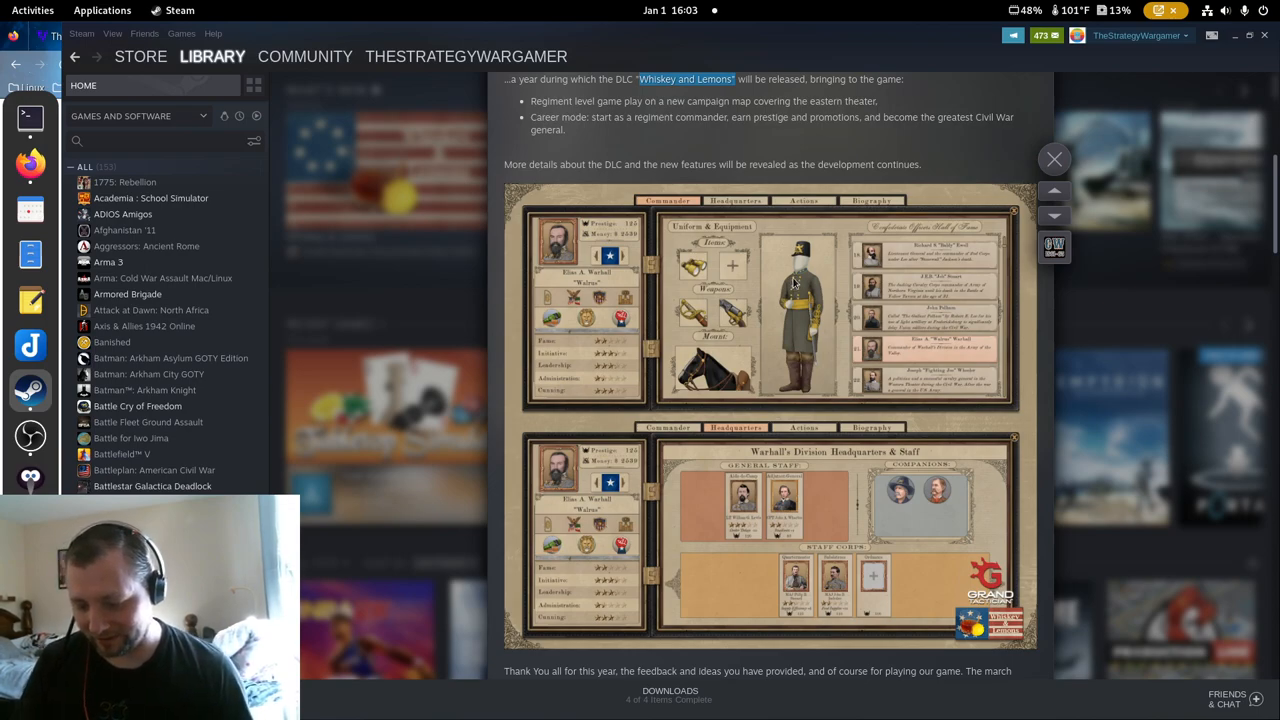
pyautogui.moveTo(835, 278)
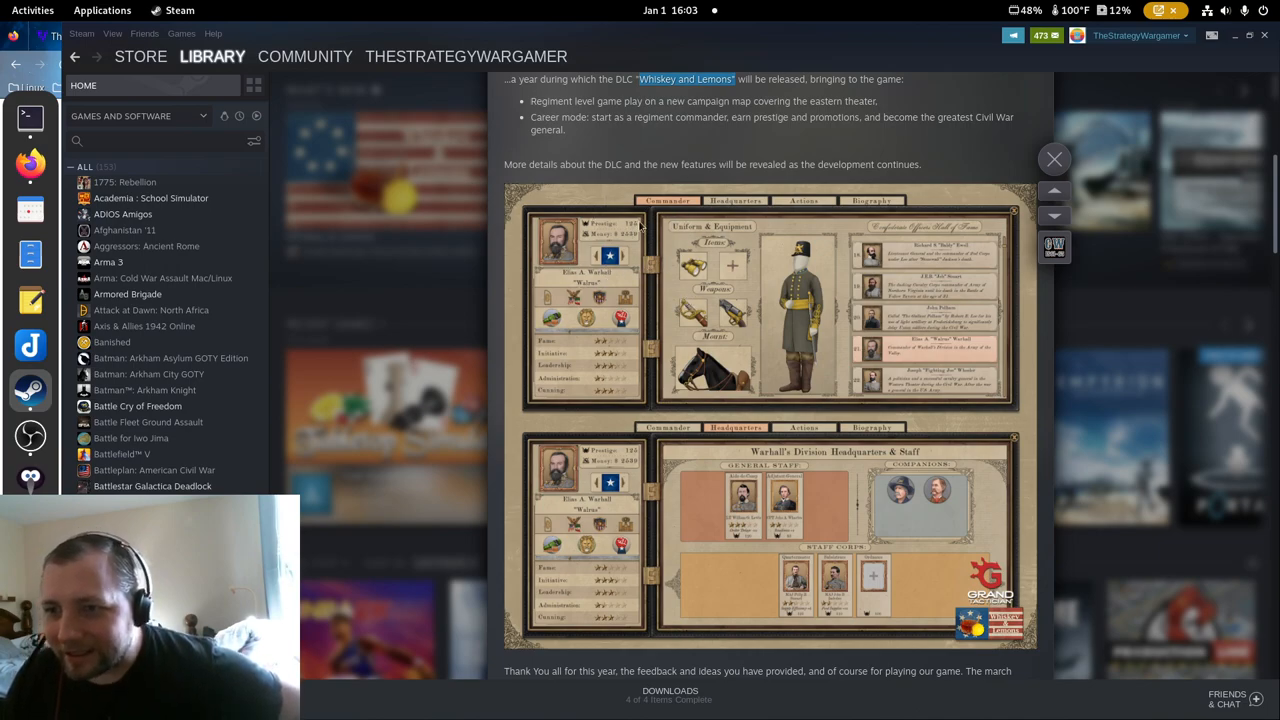
pyautogui.scroll(-3)
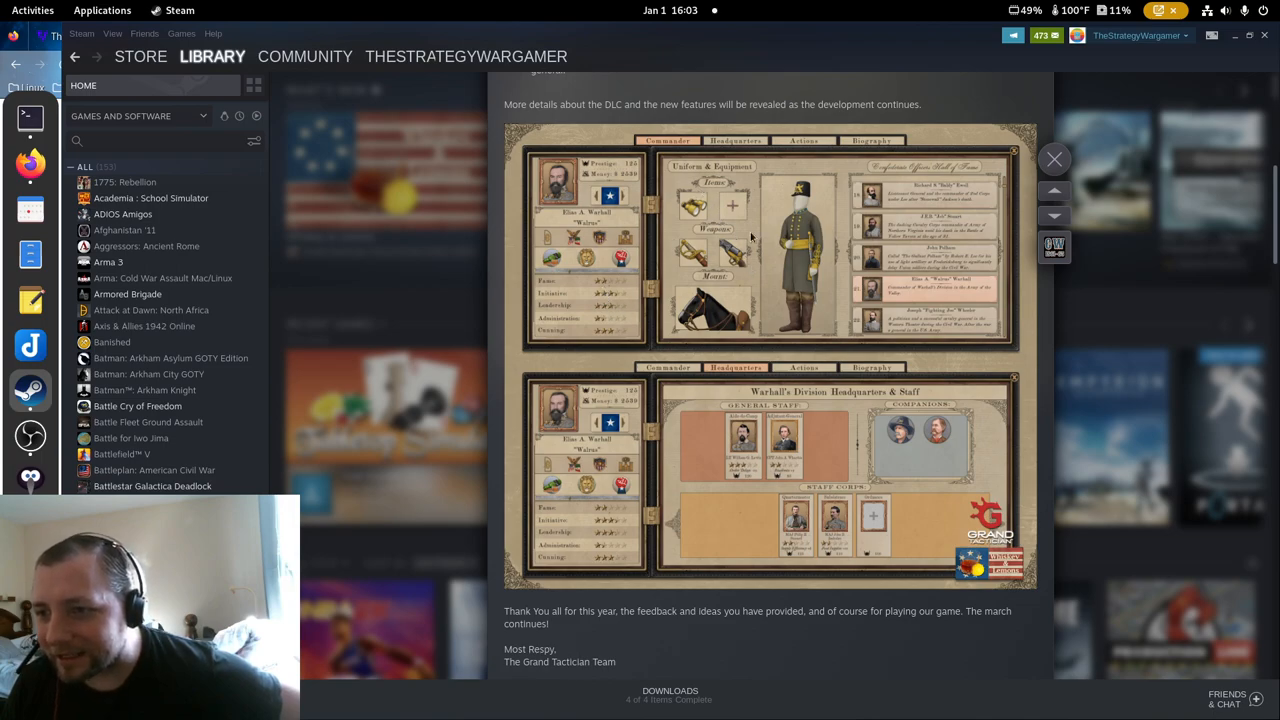
pyautogui.moveTo(805, 323)
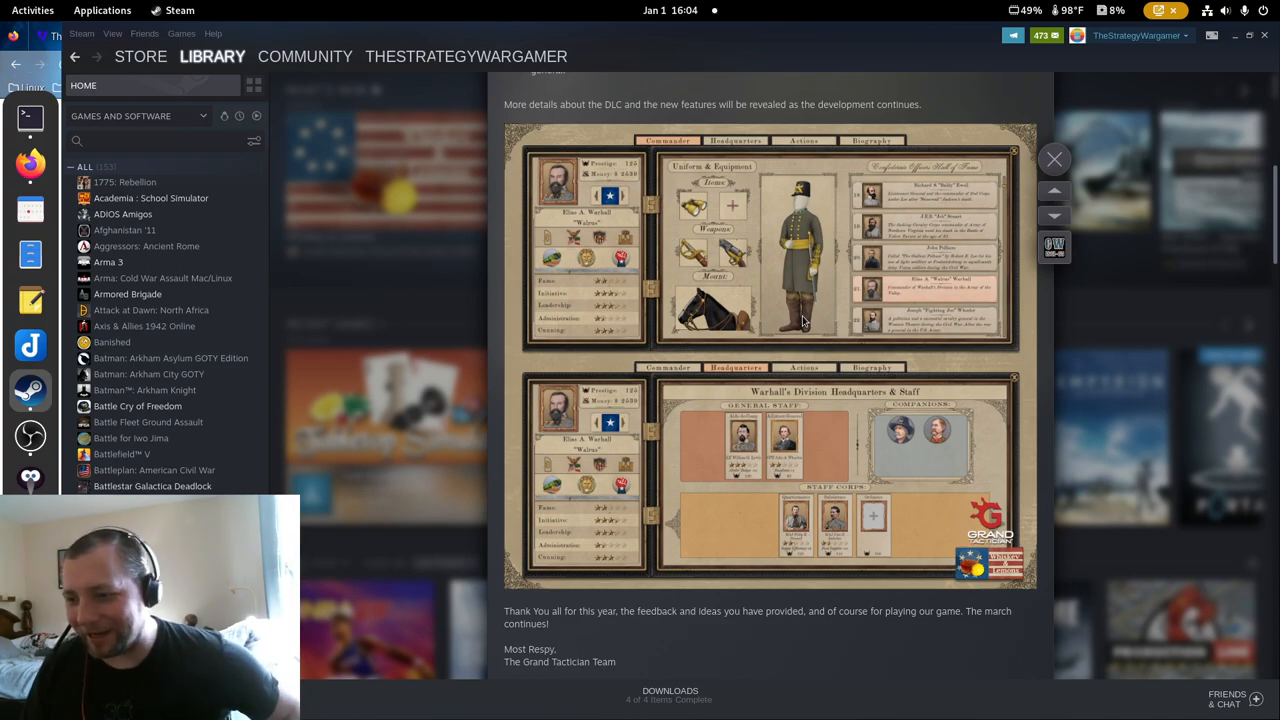
# Scroll past the sign-off to the Patch 1.11 postscript and the Patch 1.10 post.
pyautogui.scroll(-3)
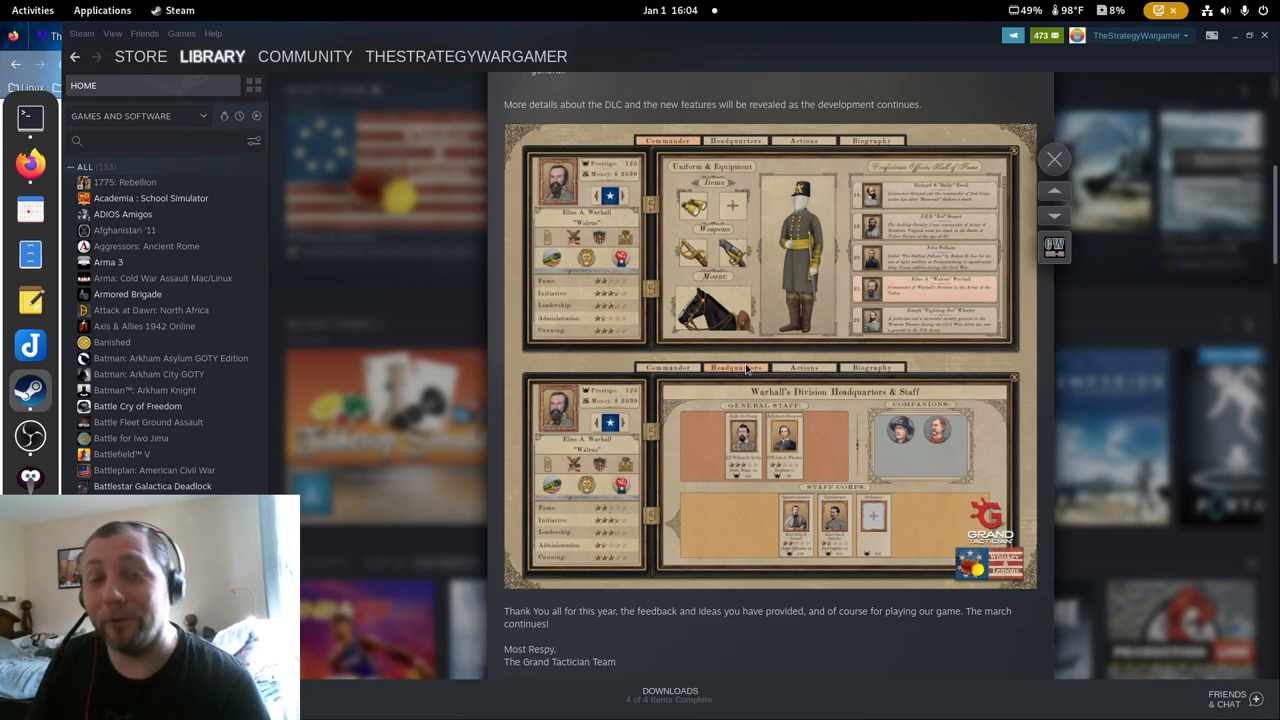
pyautogui.moveTo(646, 447)
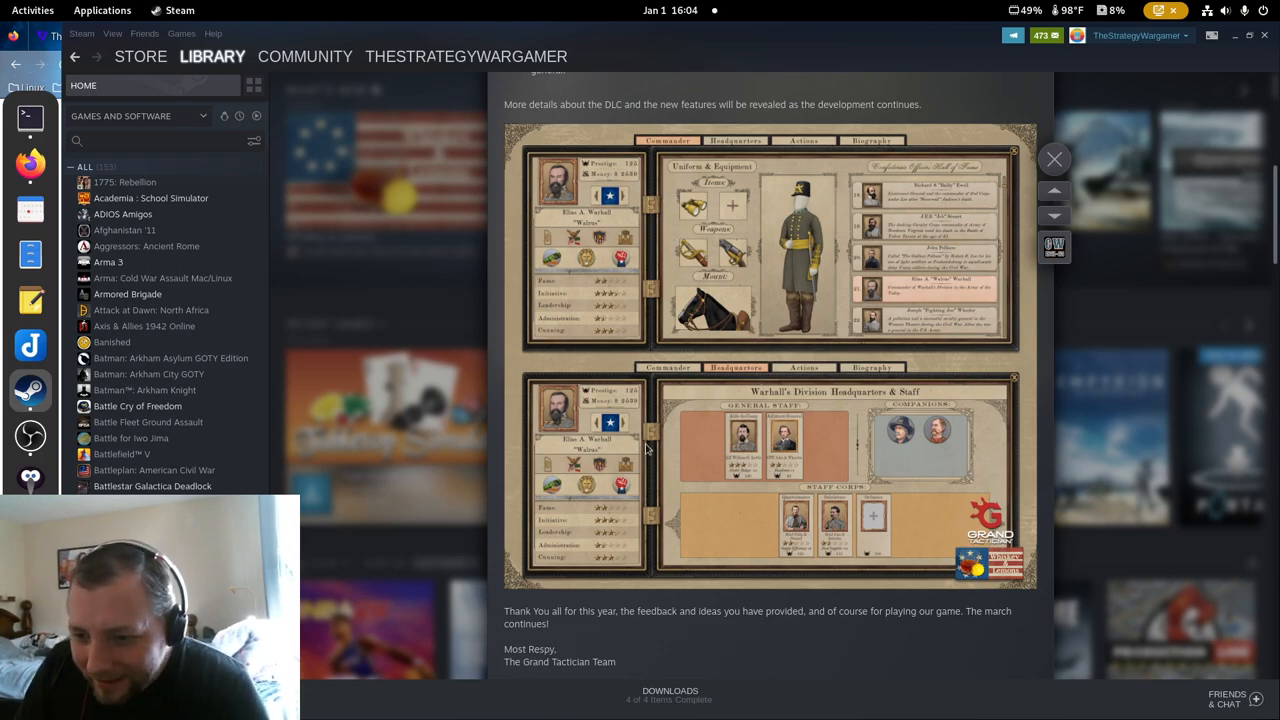
pyautogui.moveTo(635, 555)
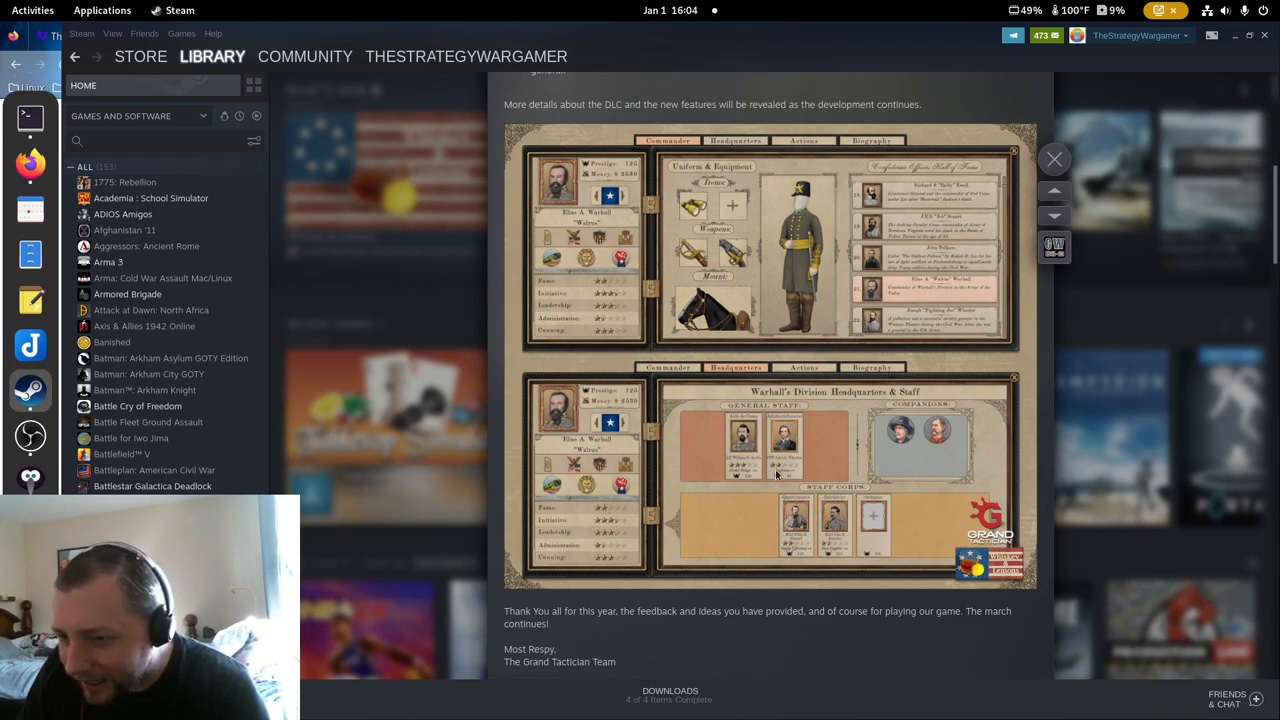
pyautogui.moveTo(935, 445)
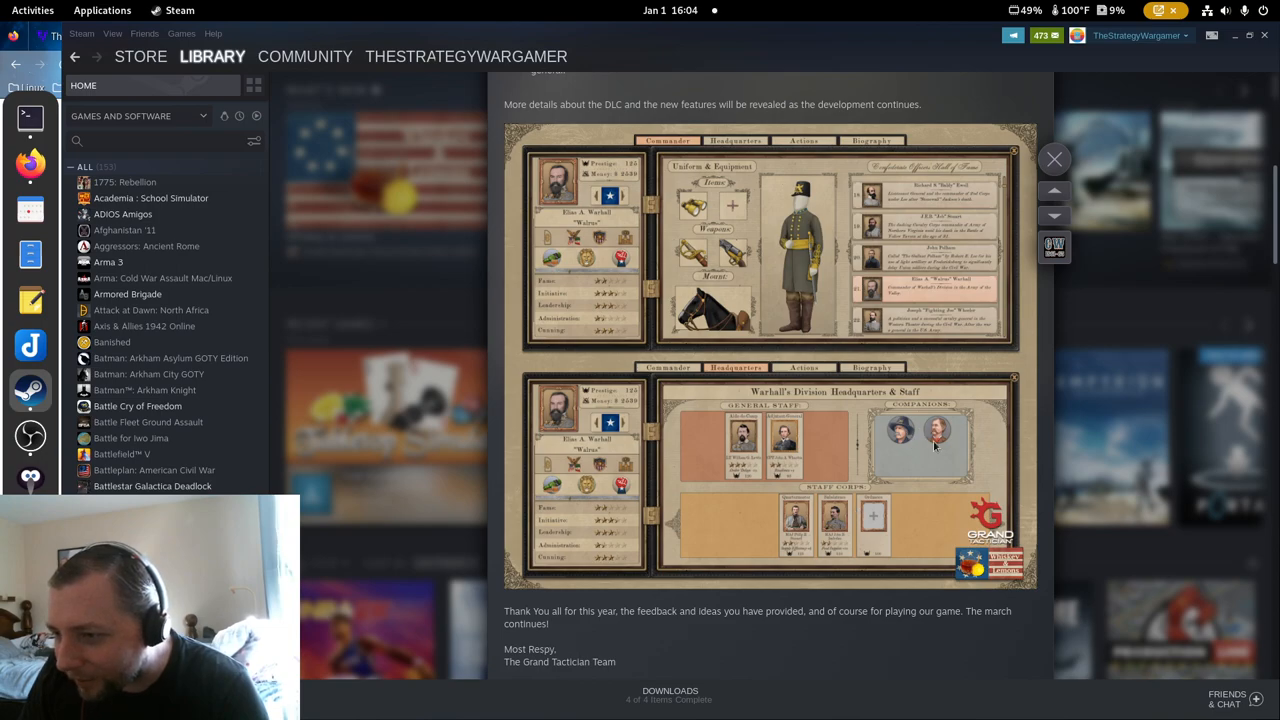
pyautogui.moveTo(910, 443)
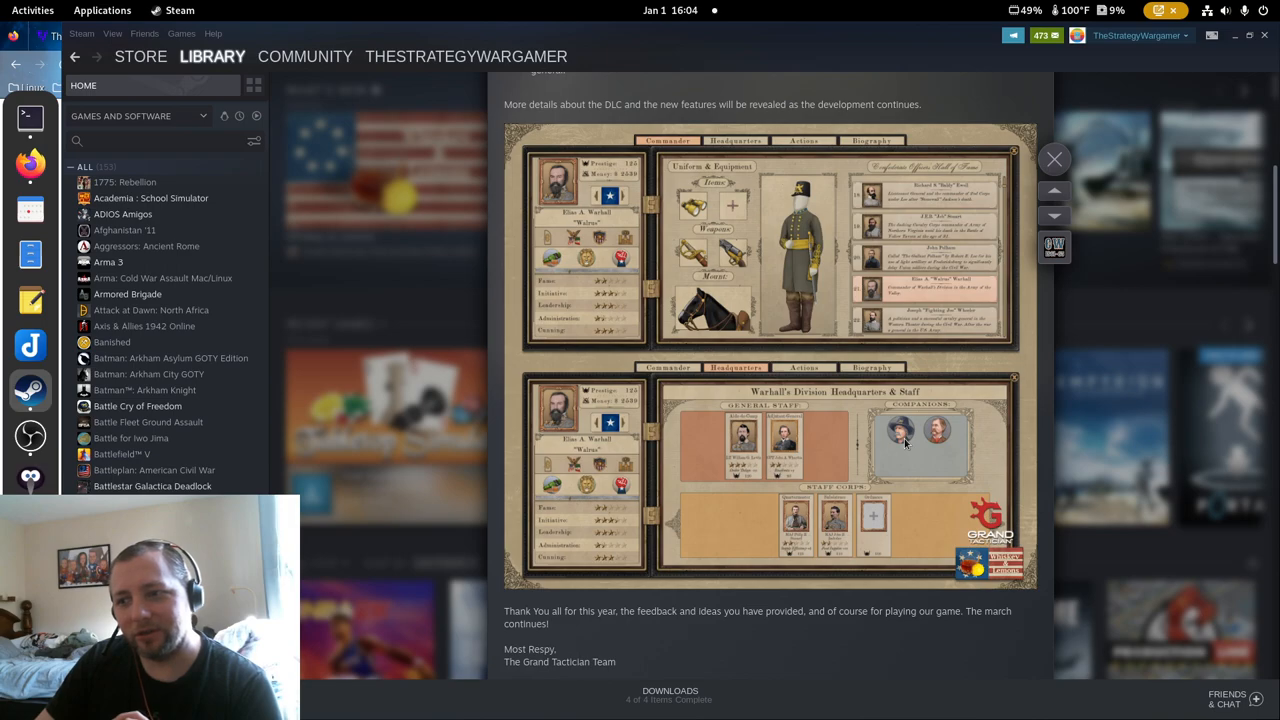
pyautogui.moveTo(735, 460)
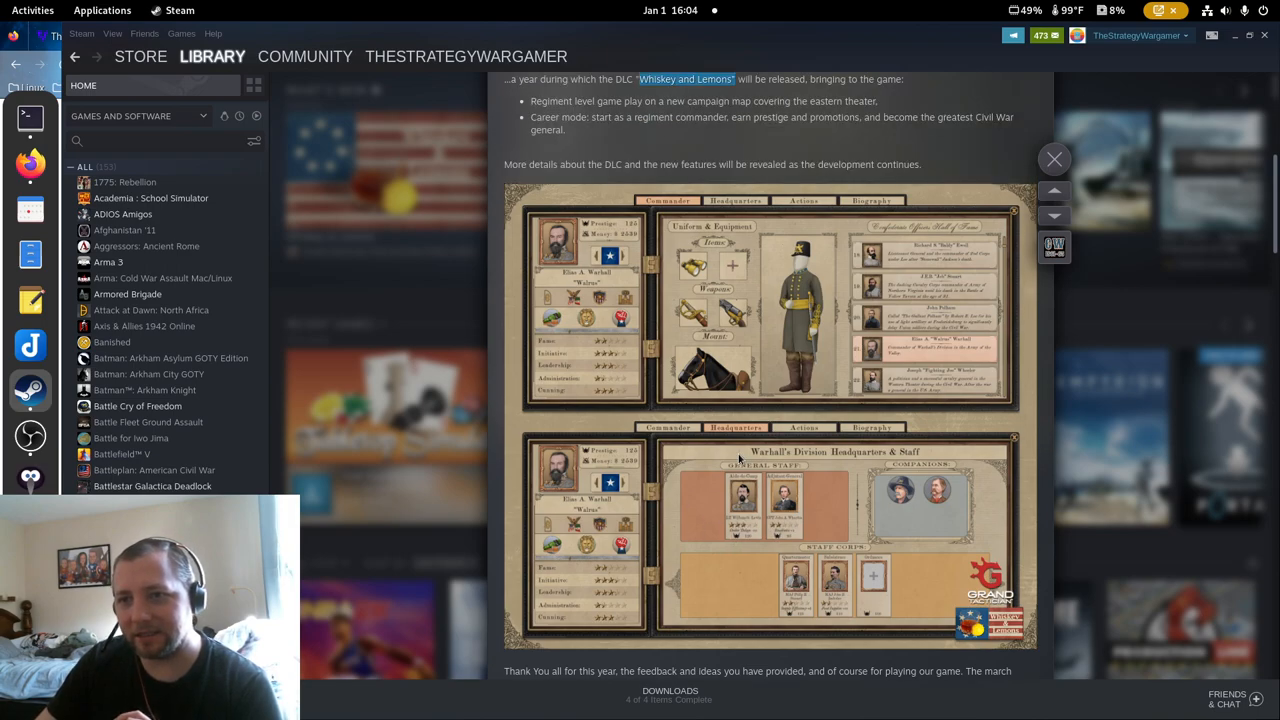
pyautogui.scroll(-3)
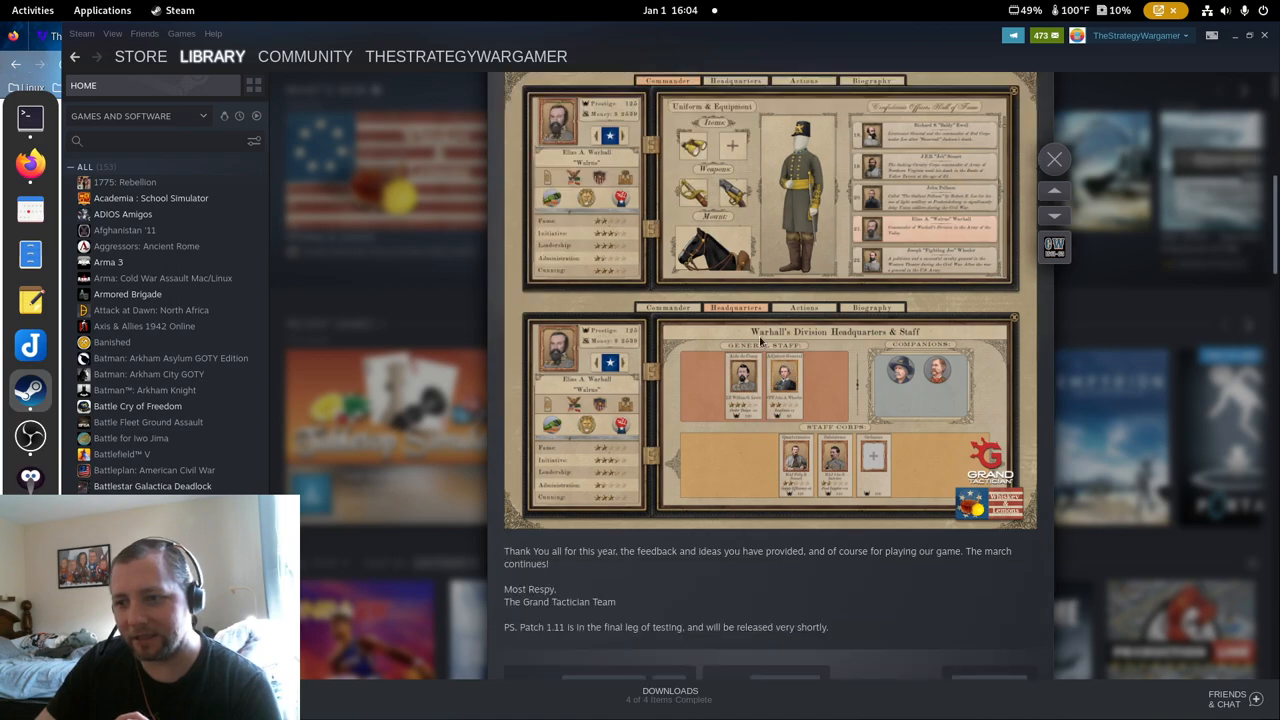
pyautogui.moveTo(859, 433)
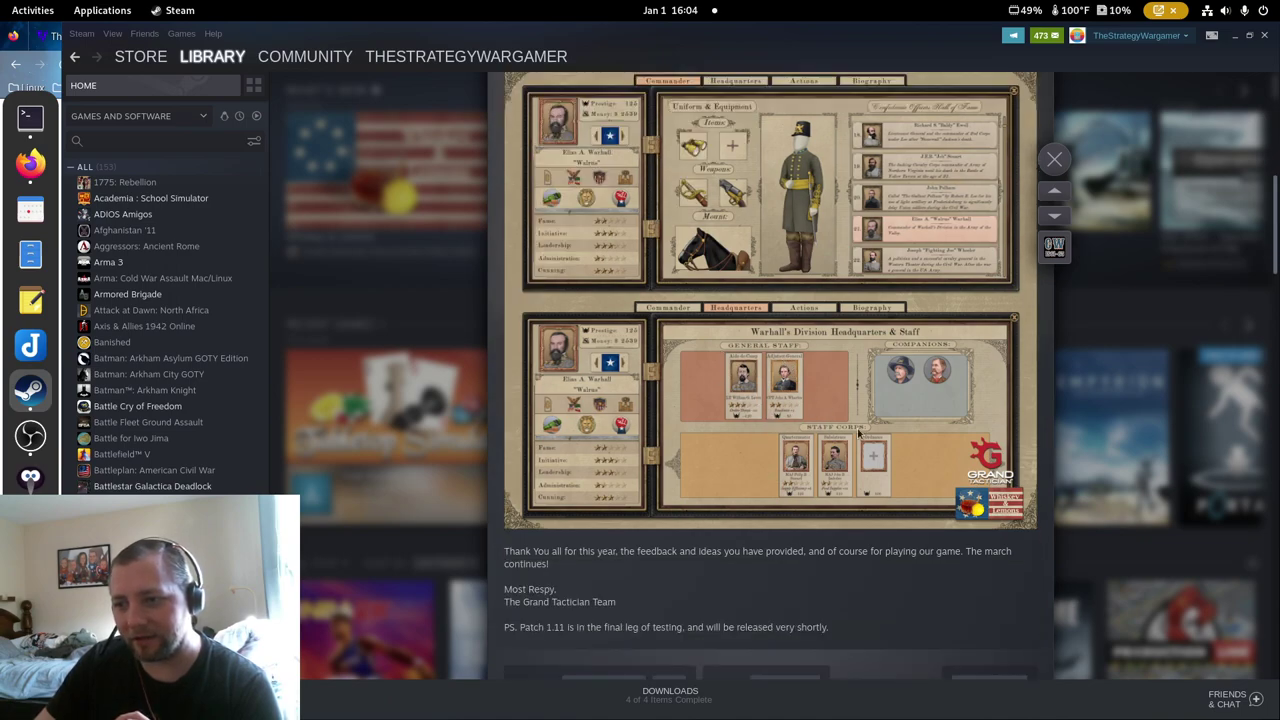
pyautogui.moveTo(740, 479)
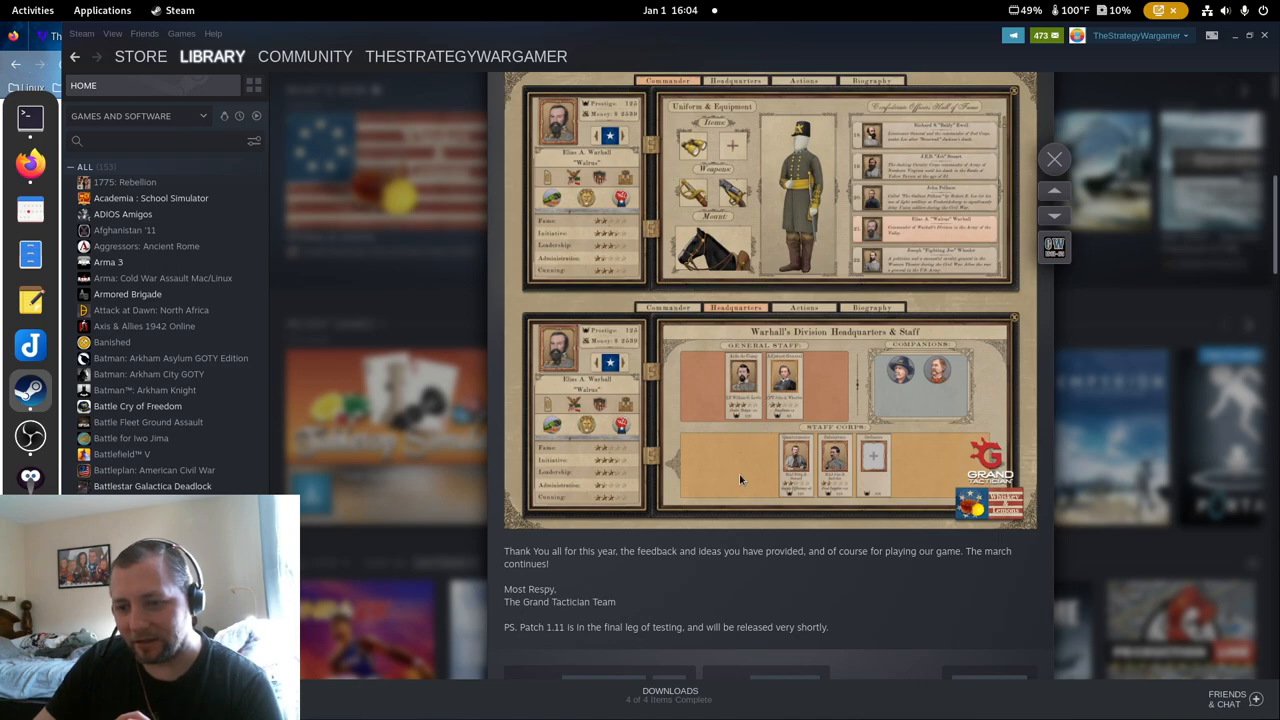
pyautogui.moveTo(650, 396)
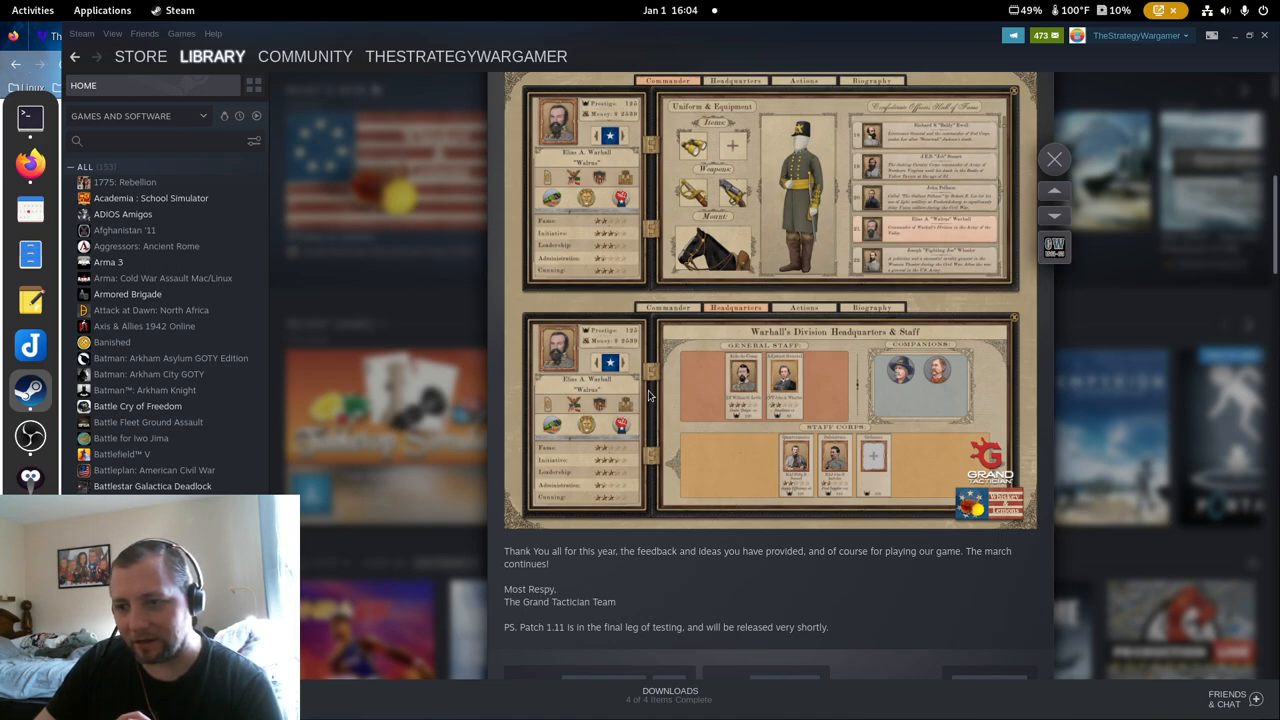
pyautogui.moveTo(684, 392)
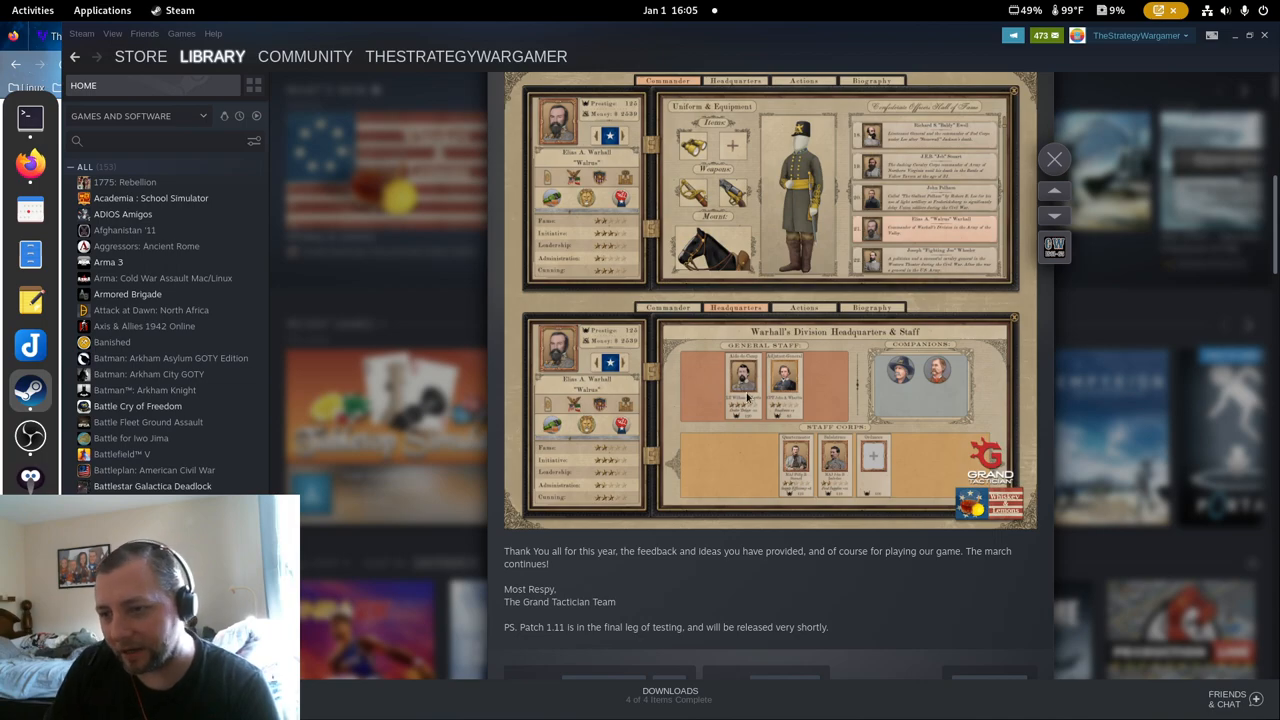
pyautogui.moveTo(802, 405)
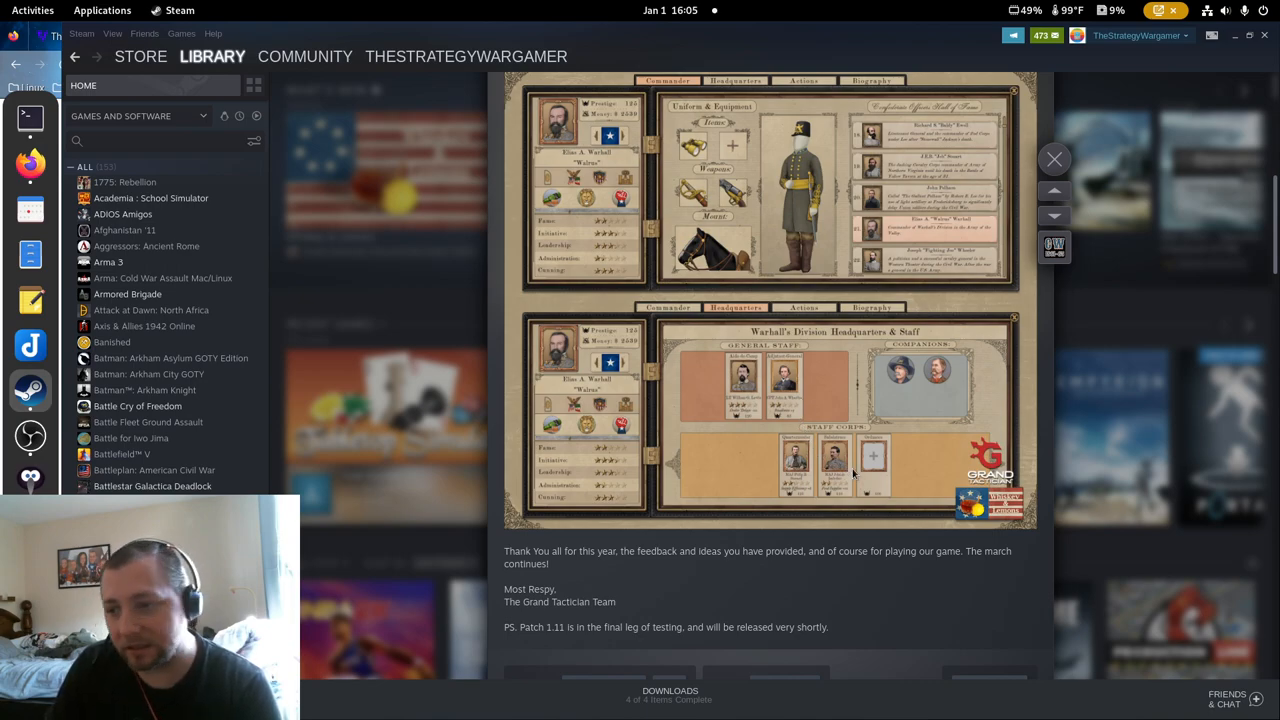
pyautogui.moveTo(955, 390)
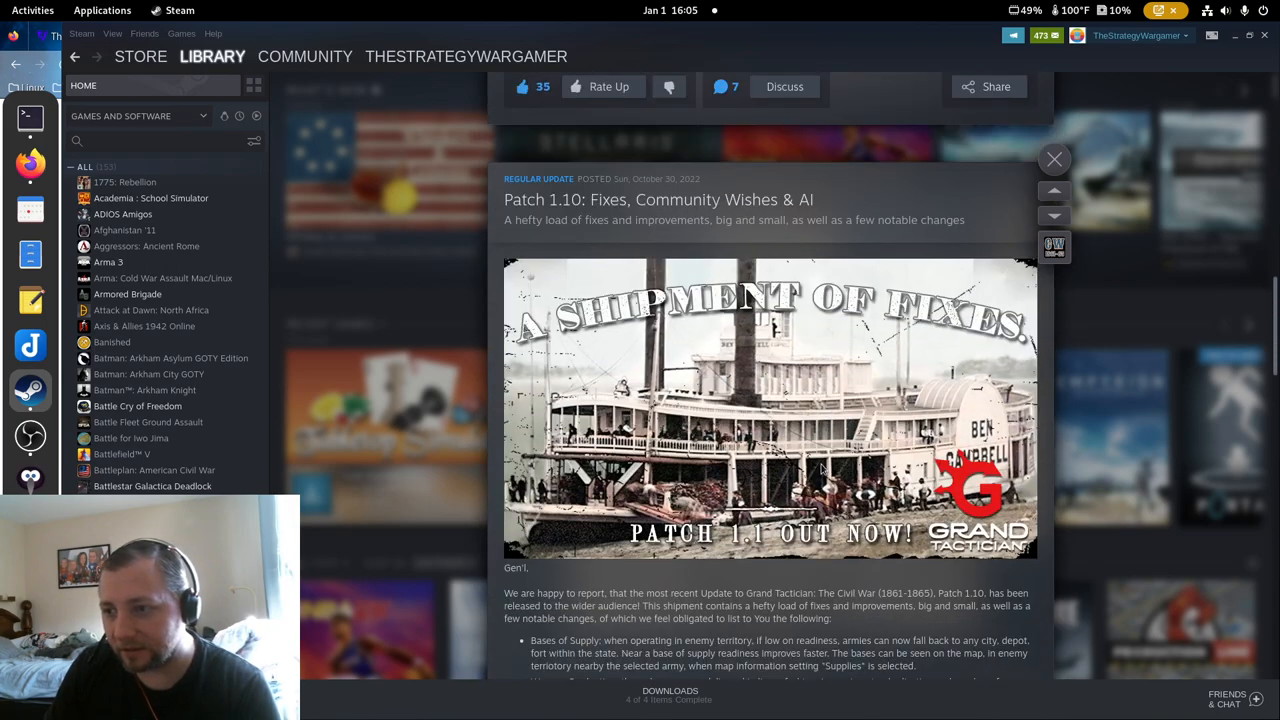
# Scroll to Patch 1.09 and highlight 'The focus this time is on the AI, once again.'.
pyautogui.scroll(-3)
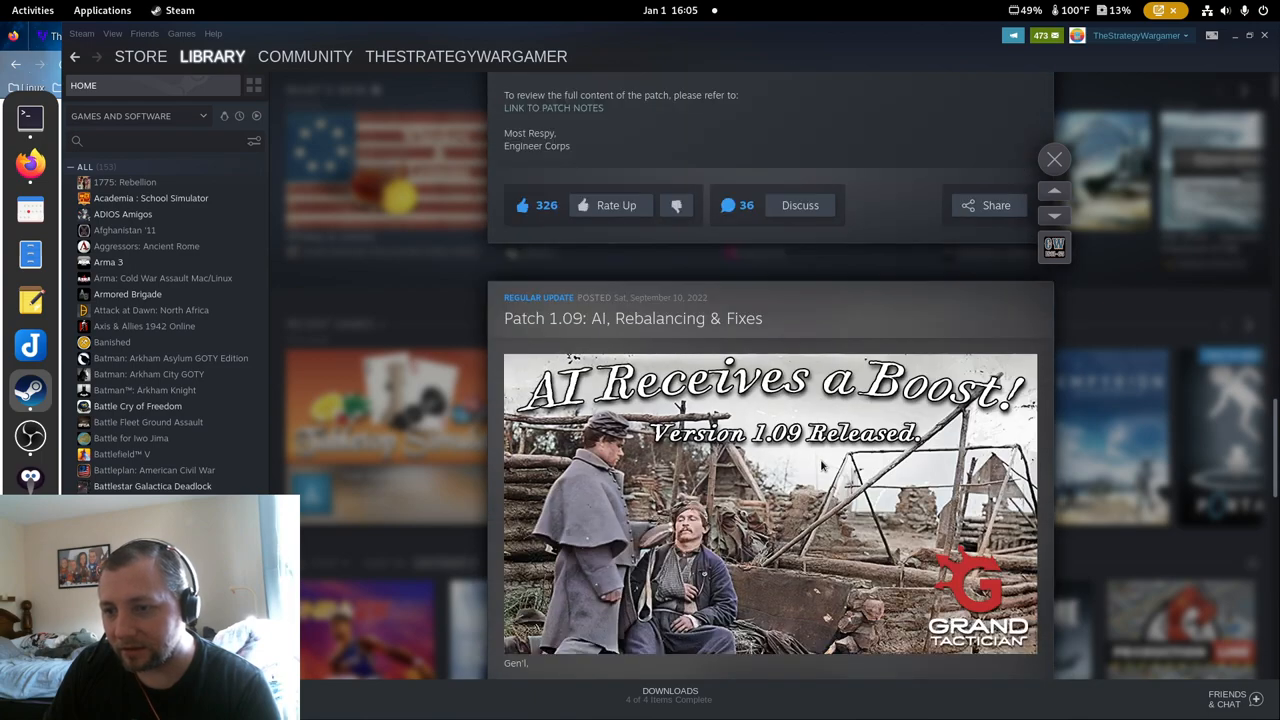
pyautogui.scroll(-3)
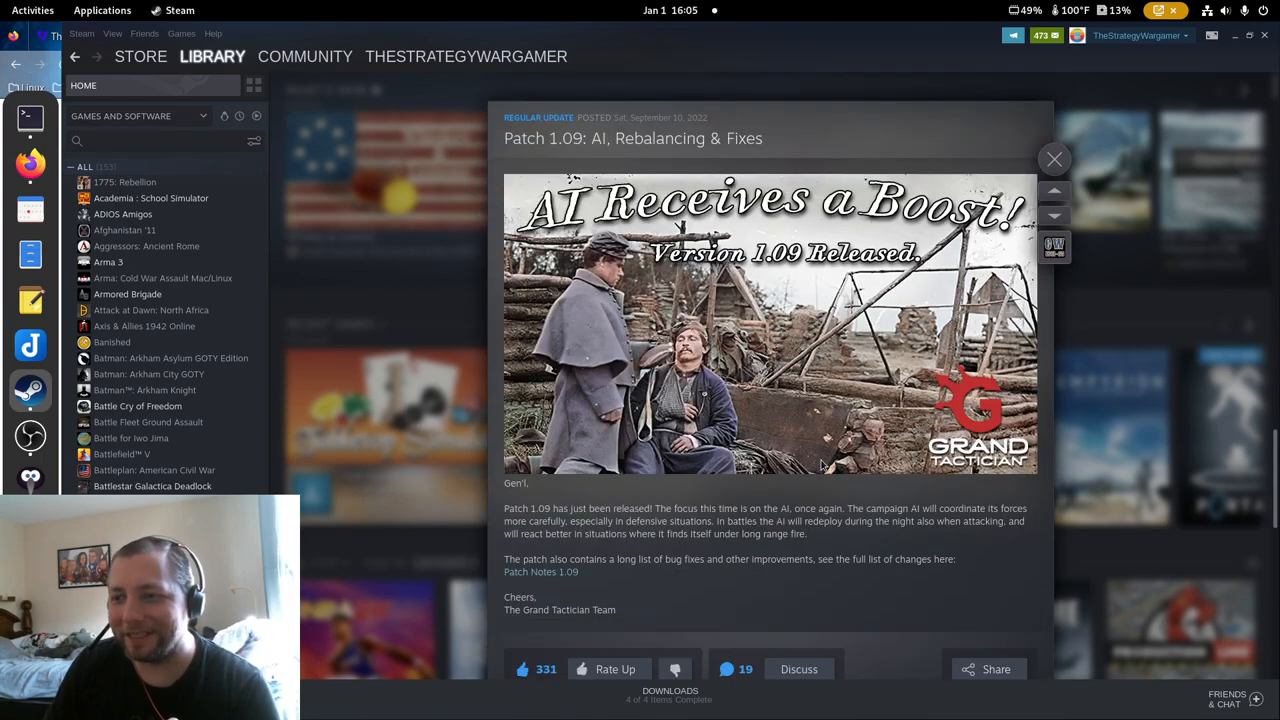
pyautogui.moveTo(648, 508); pyautogui.dragTo(758, 508)
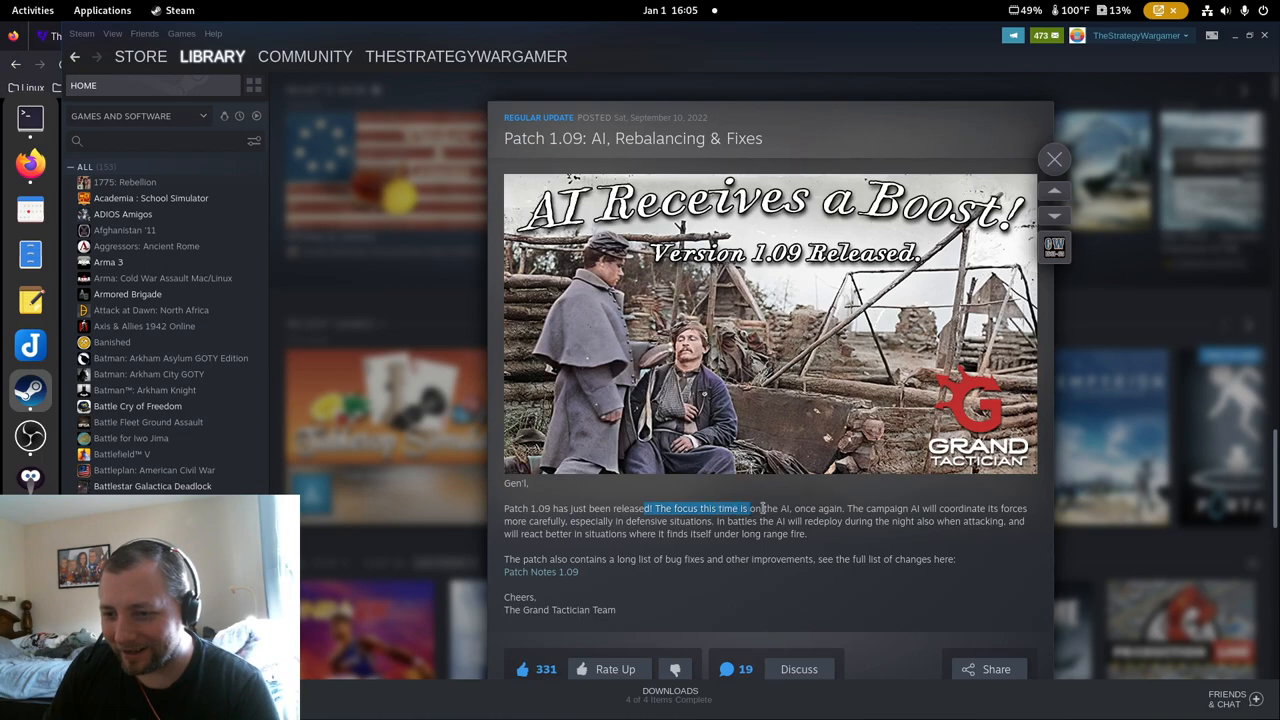
pyautogui.moveTo(748, 508); pyautogui.dragTo(838, 508)
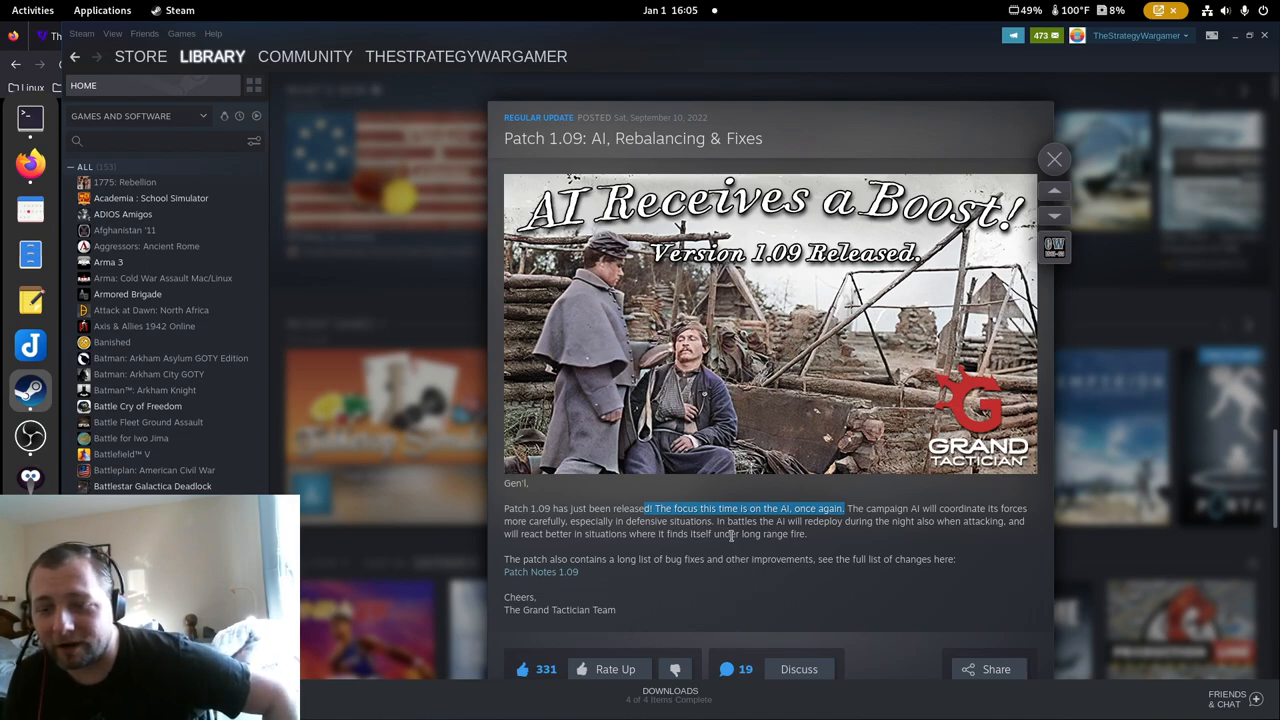
# Scroll through the Patch 1.08: Commander Avatar & Co. post down to its sign-off.
pyautogui.scroll(-3)
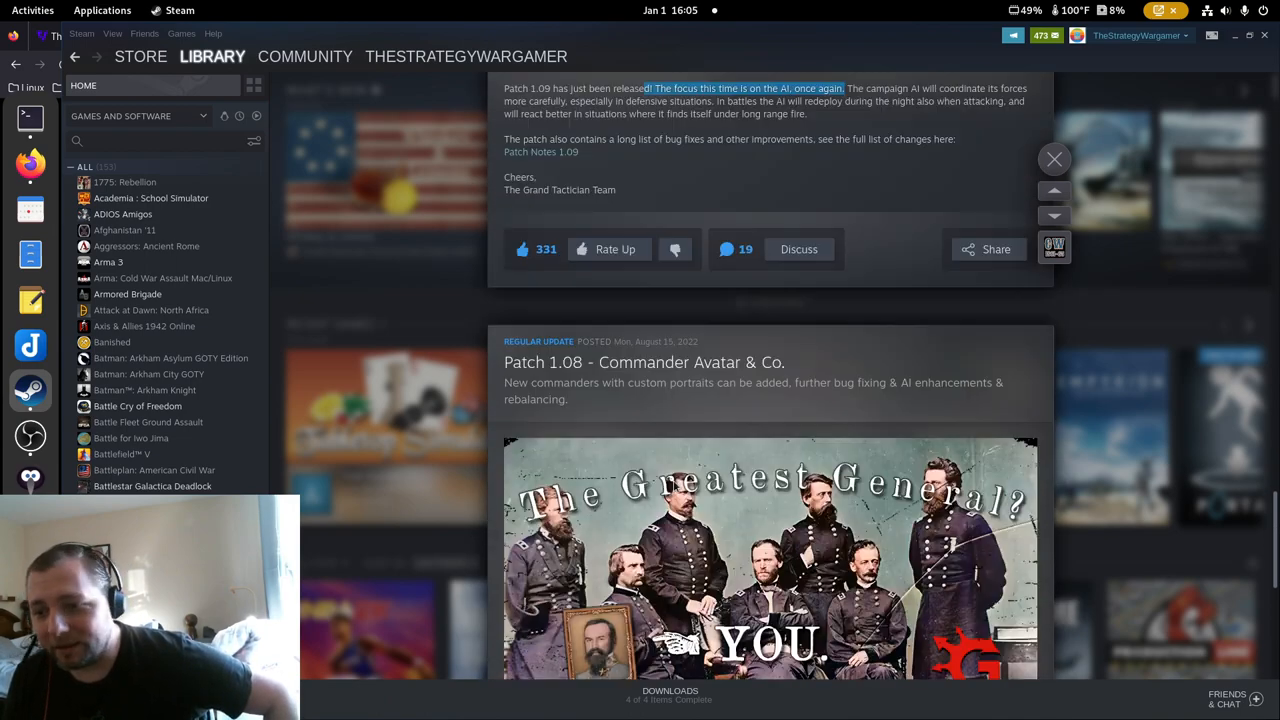
pyautogui.scroll(-3)
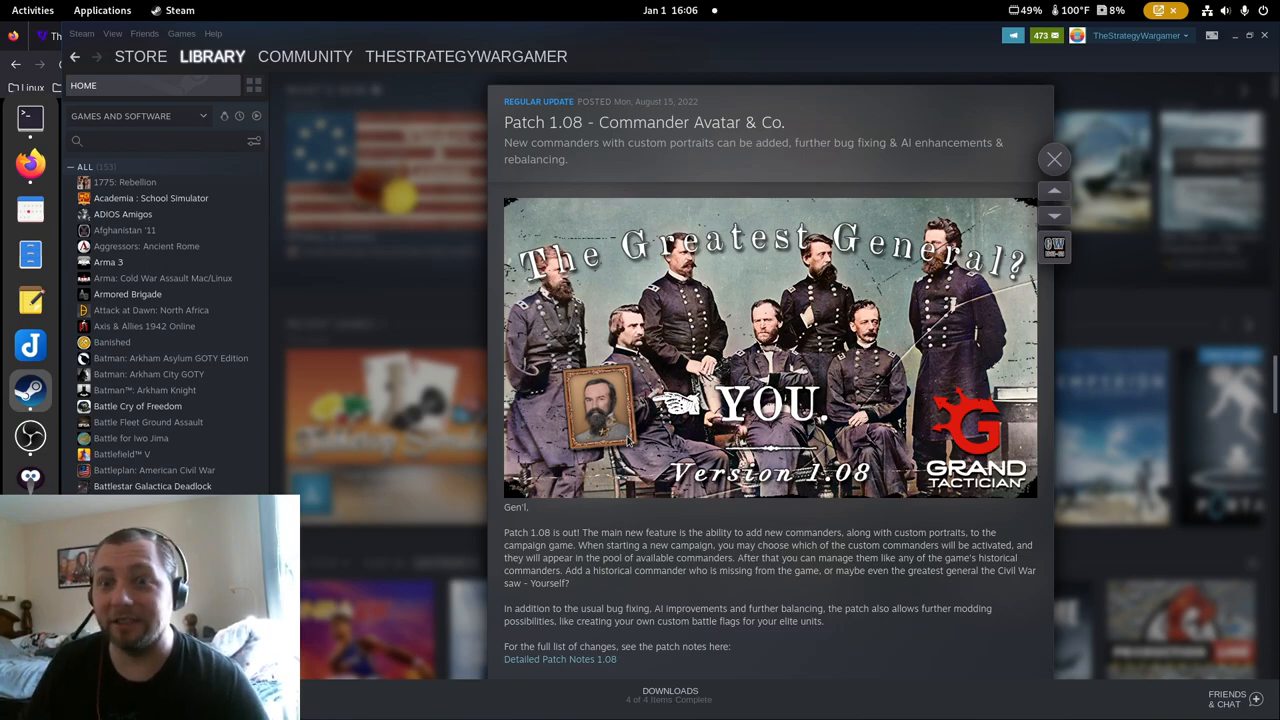
pyautogui.scroll(-3)
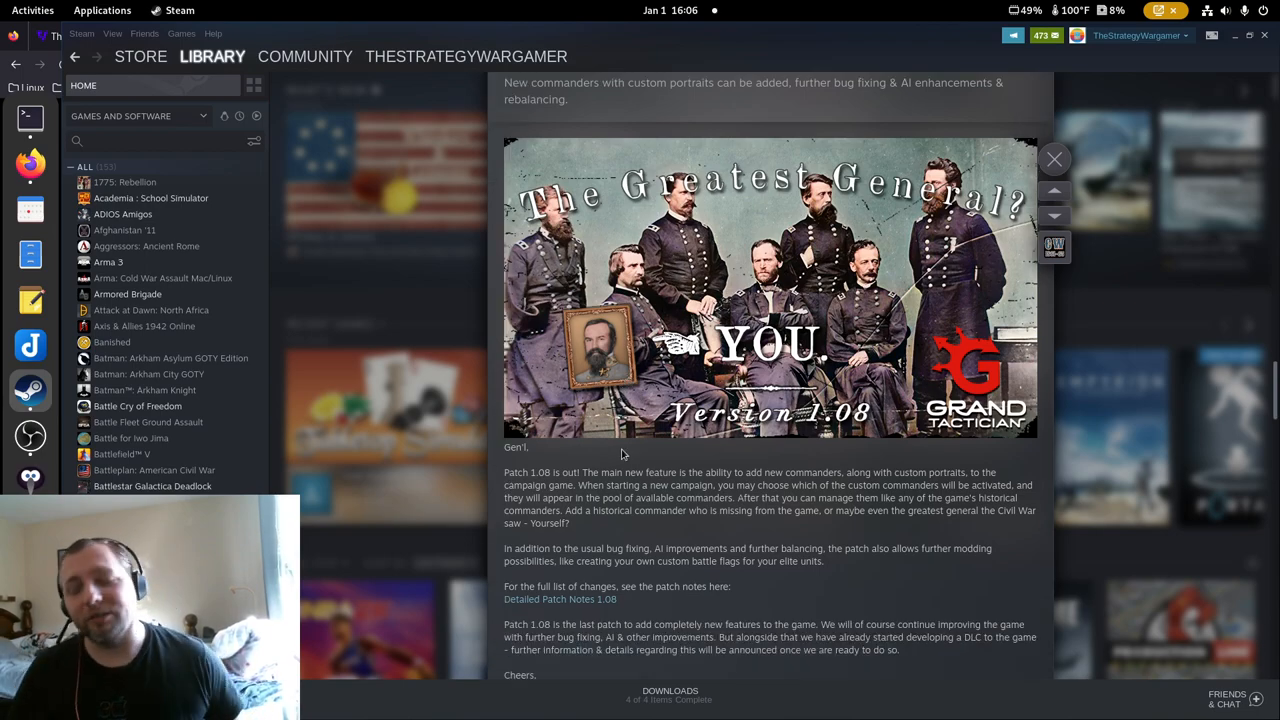
pyautogui.scroll(-3)
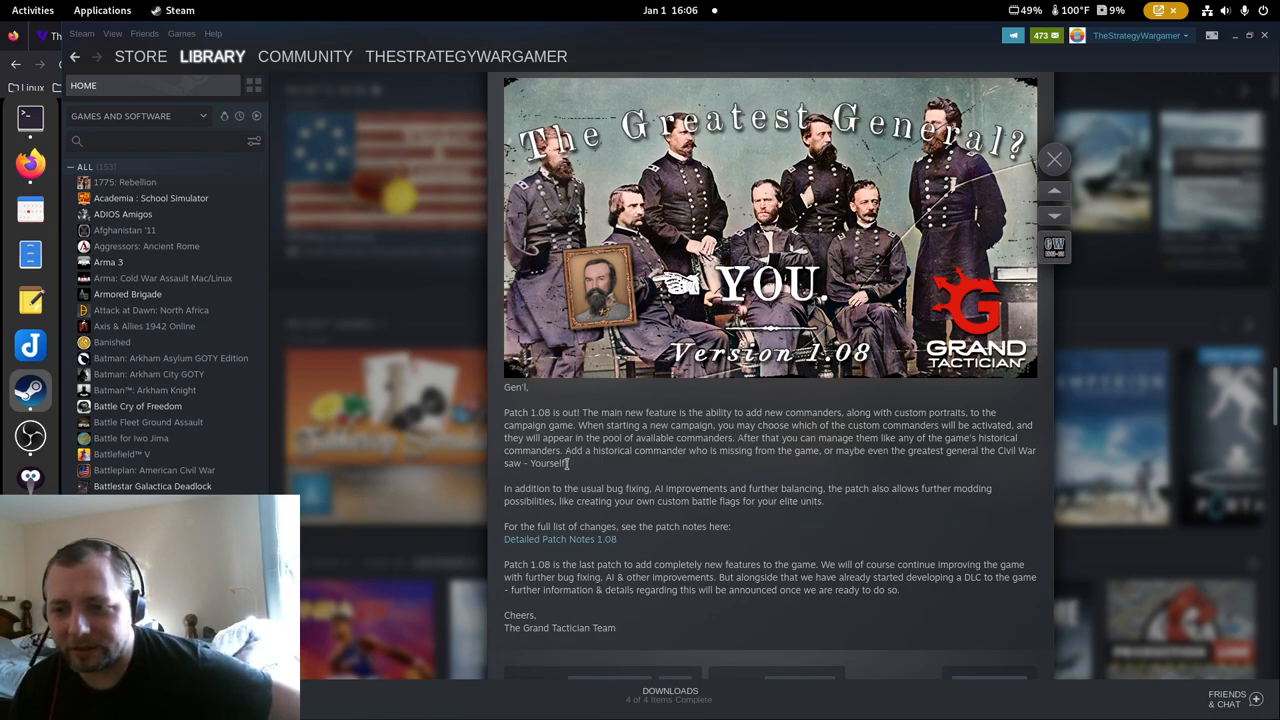
pyautogui.scroll(-3)
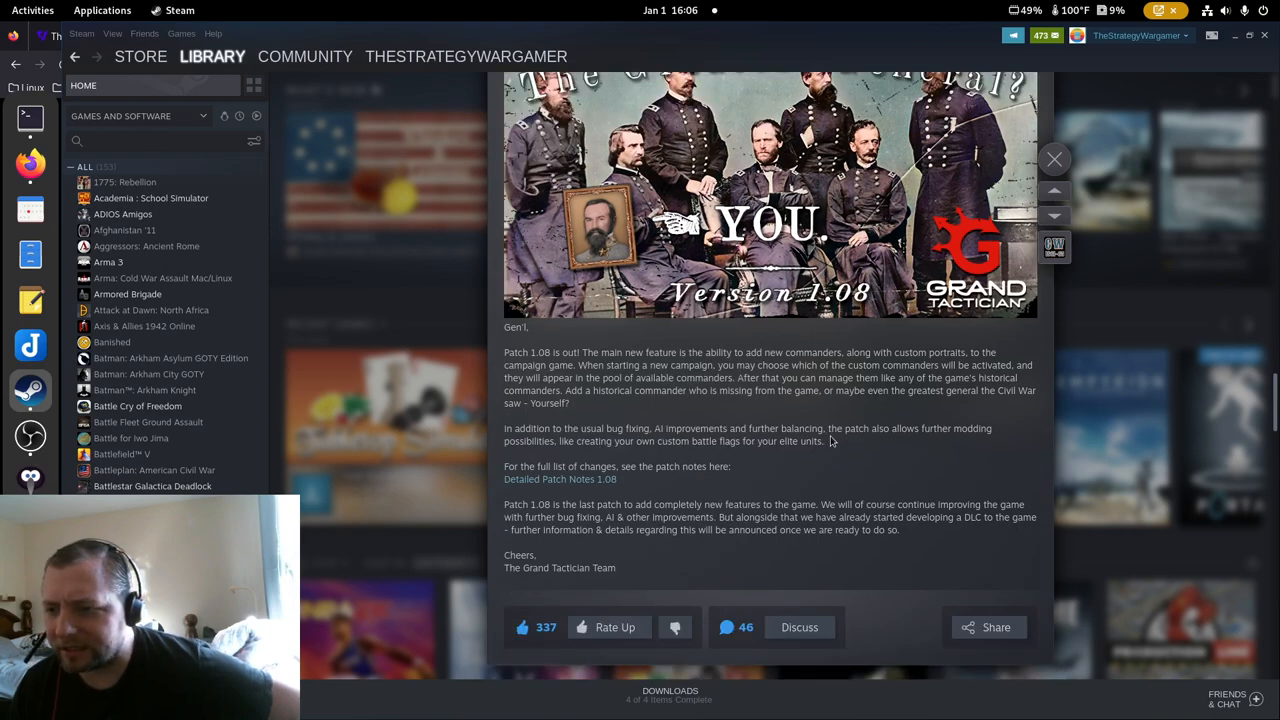
pyautogui.moveTo(727, 454)
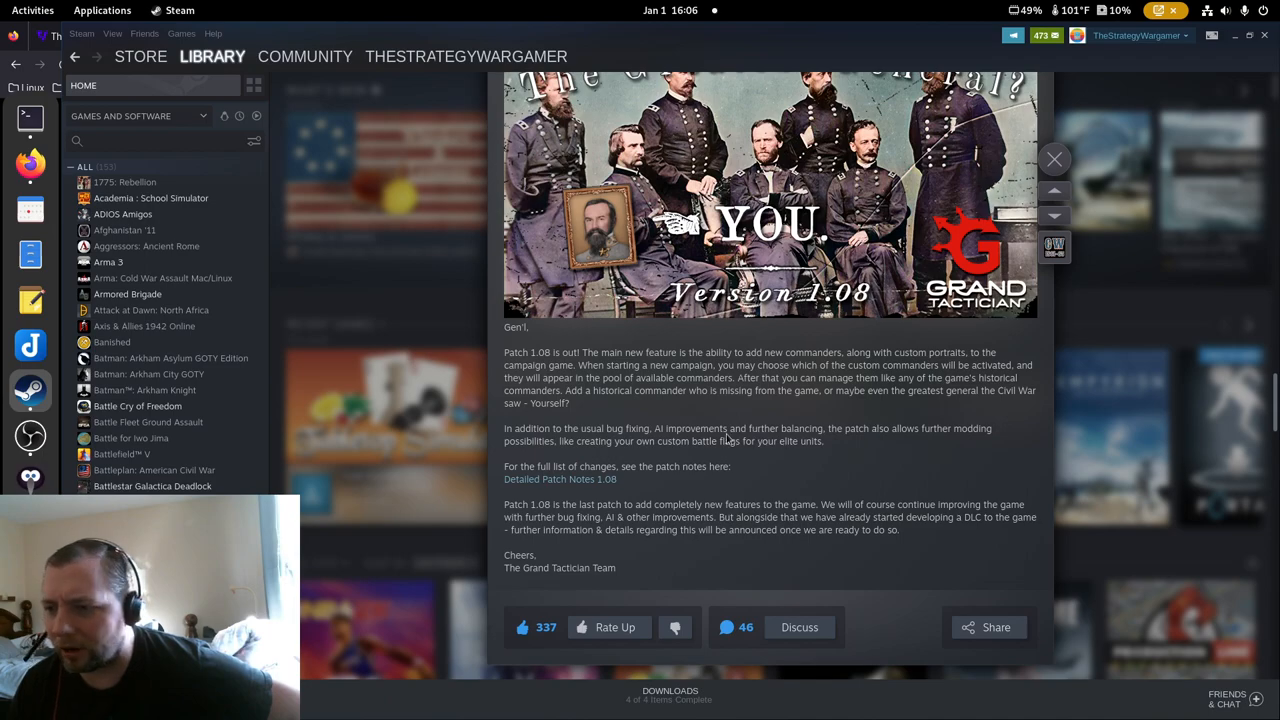
pyautogui.moveTo(715, 452)
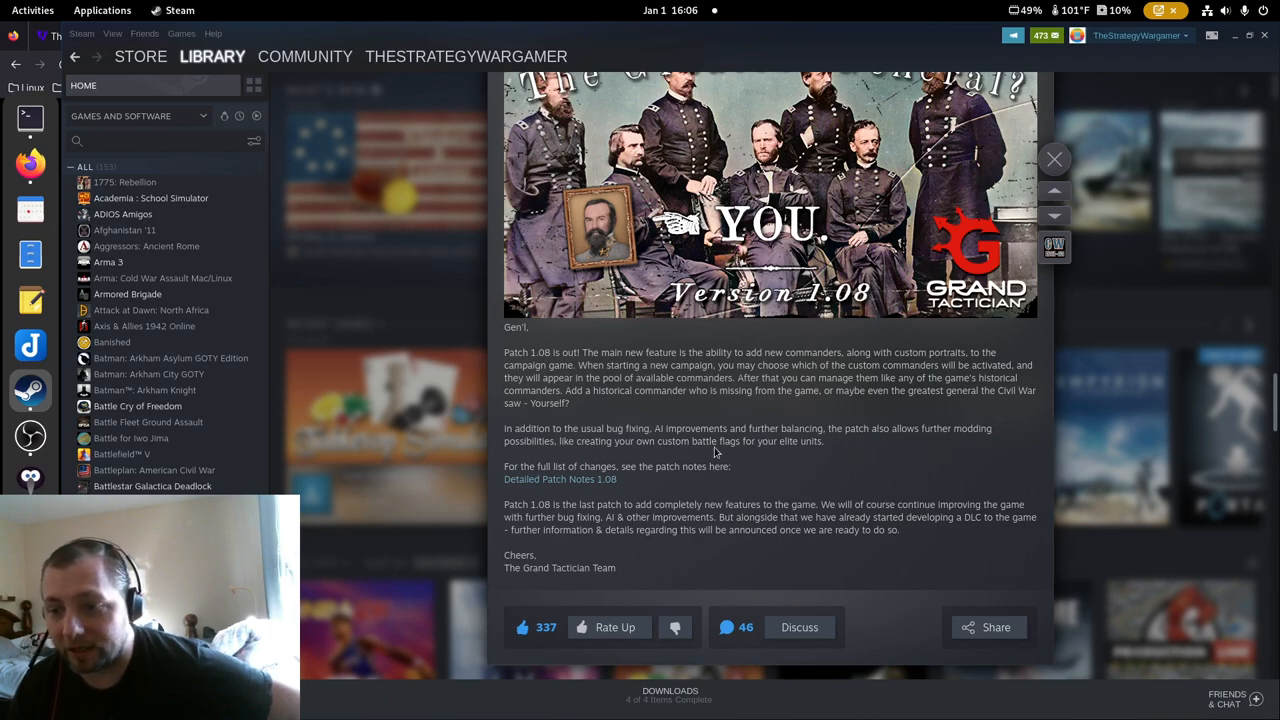
pyautogui.scroll(-3)
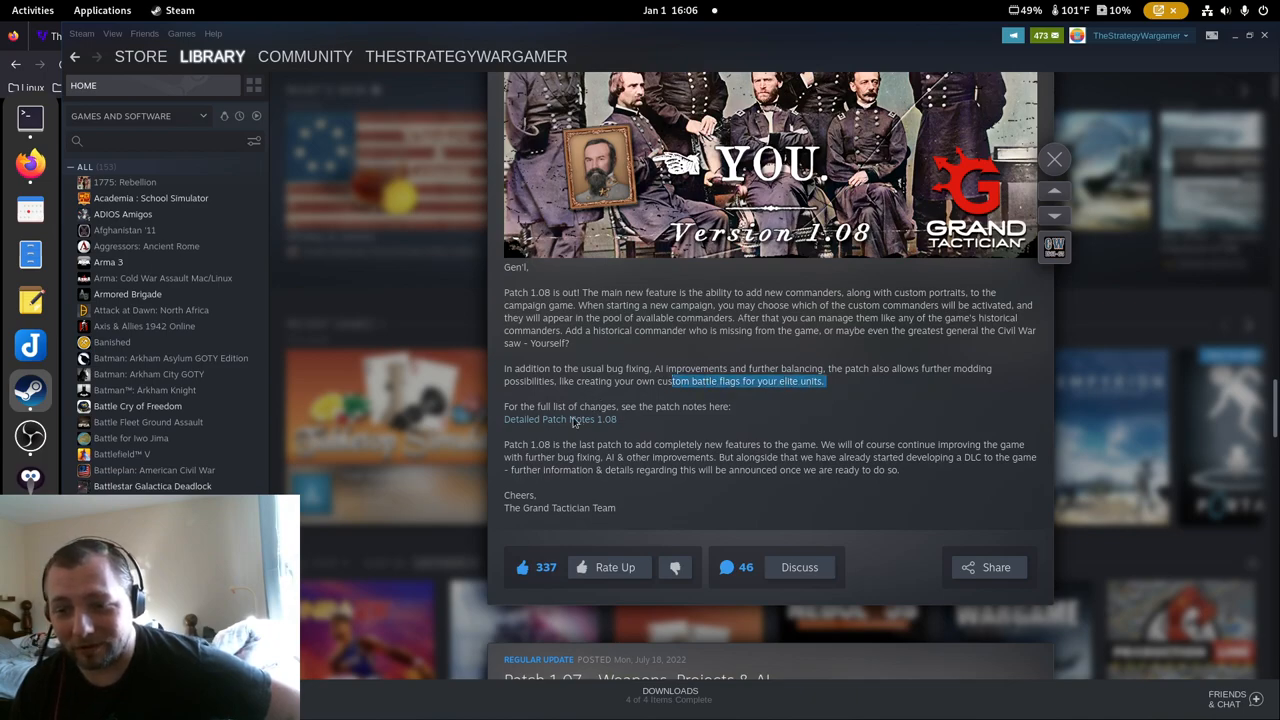
# Highlight the custom battle flags line and that 1.08 is the last feature patch.
pyautogui.moveTo(556, 444); pyautogui.dragTo(636, 457)
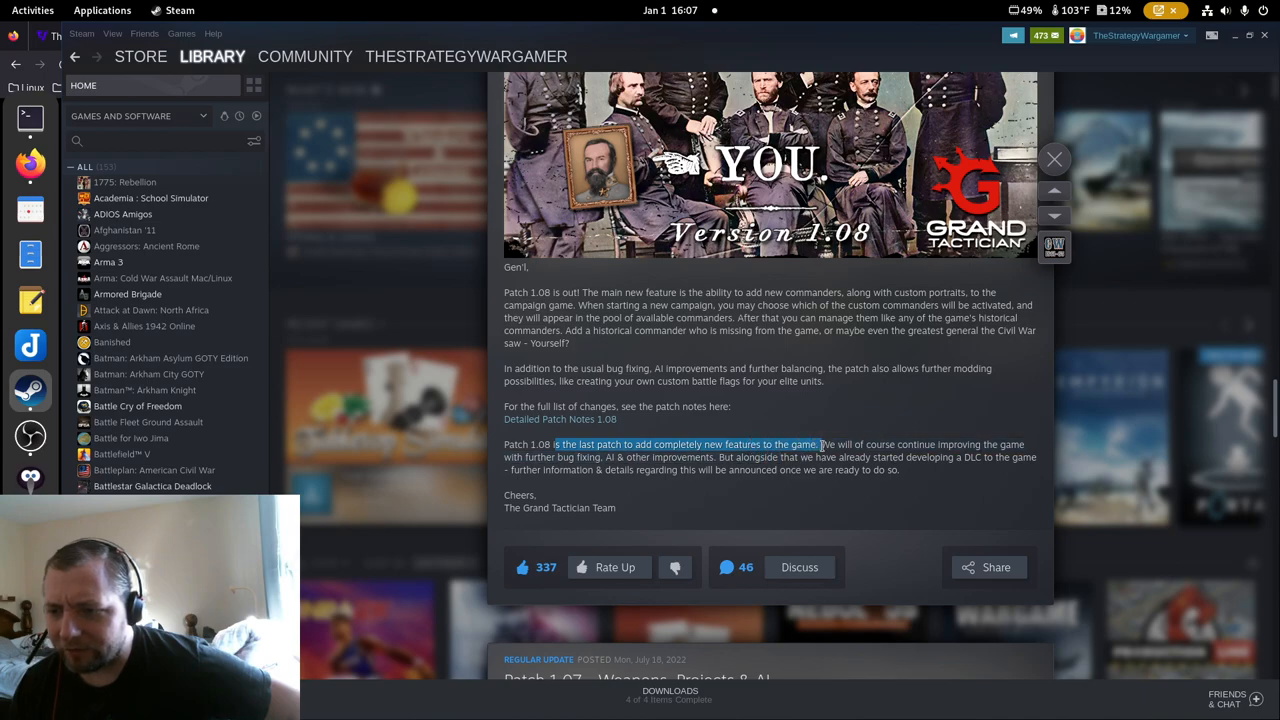
pyautogui.moveTo(817, 444); pyautogui.dragTo(675, 469)
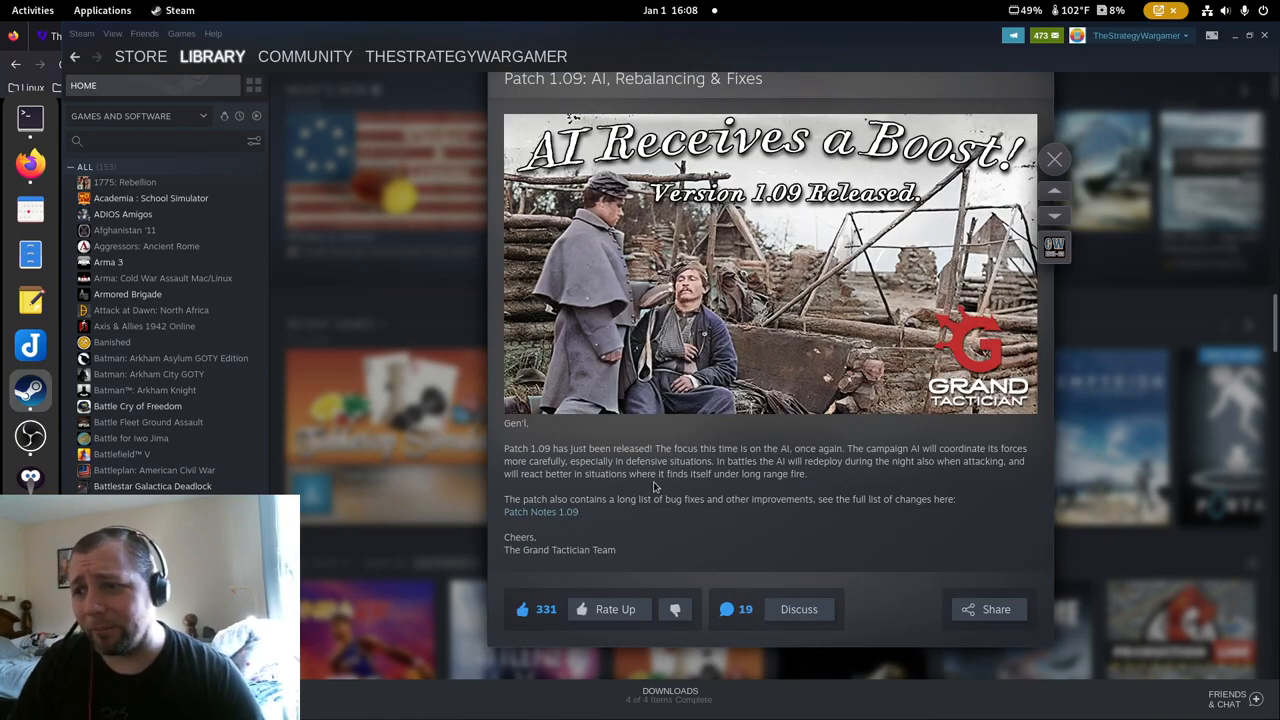
# Scroll back to the Whiskey & Lemons banner and New Year 2023 greeting.
pyautogui.scroll(-3)
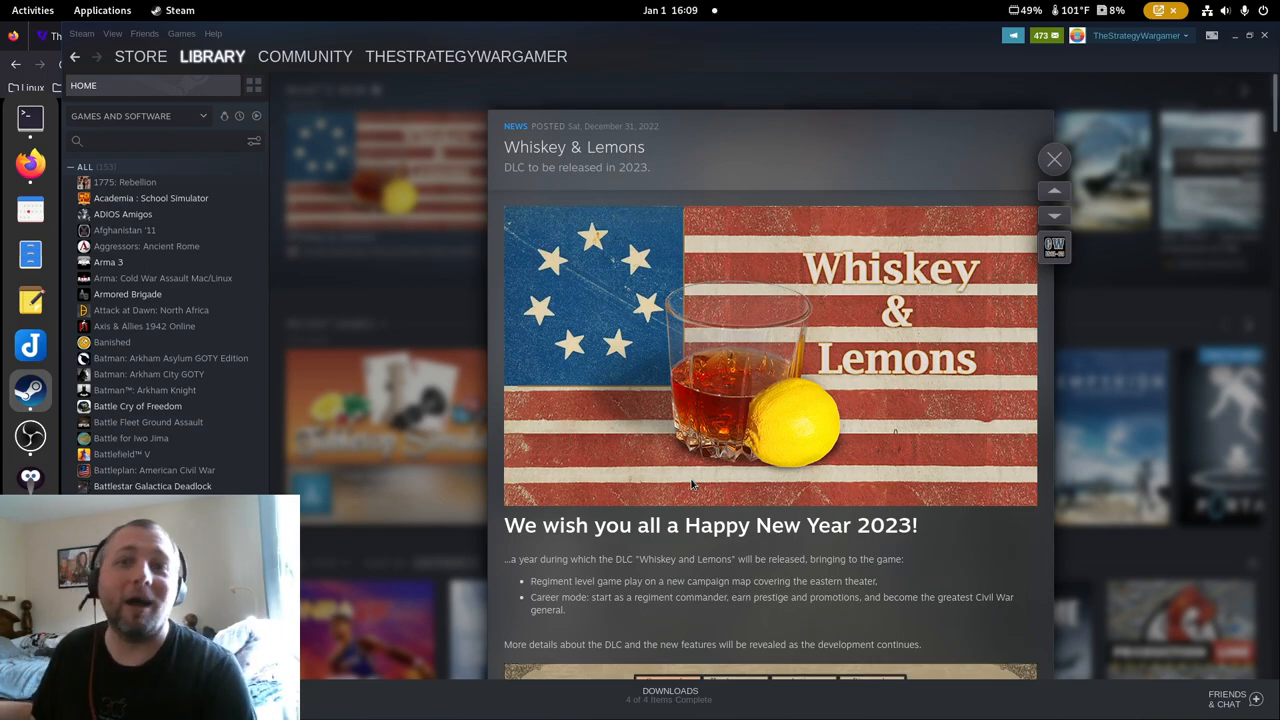
pyautogui.moveTo(663, 474)
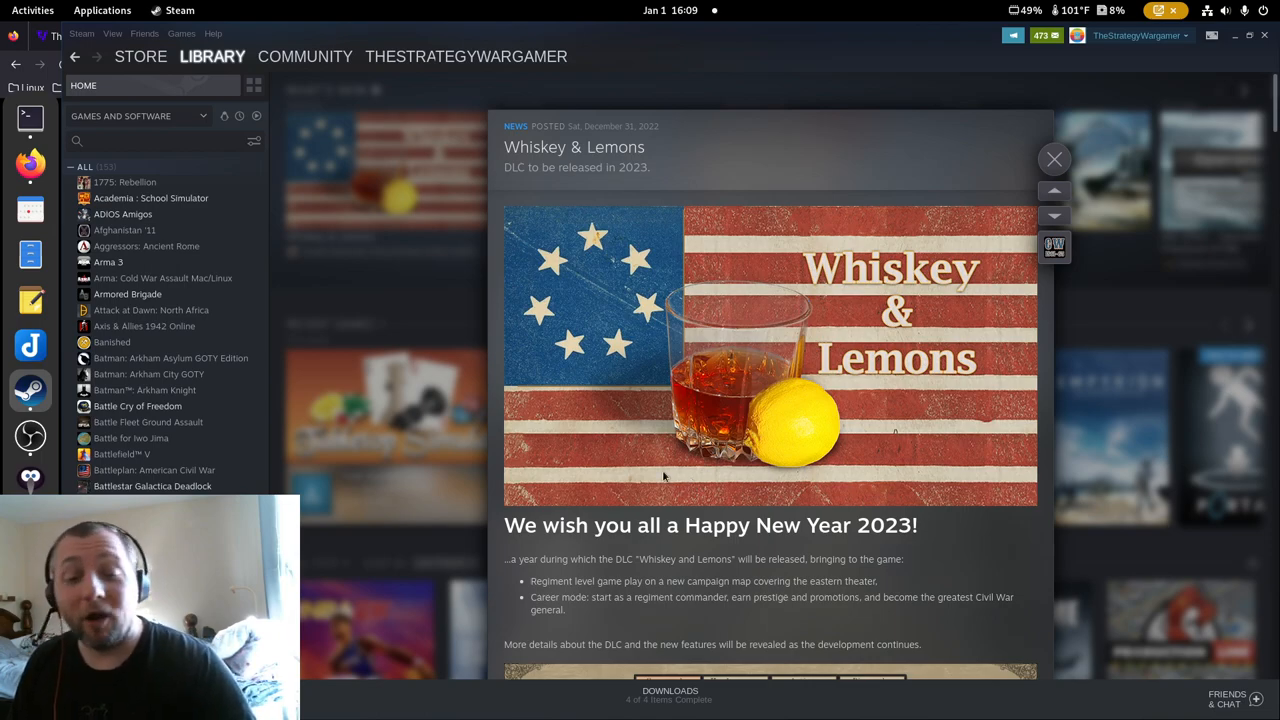